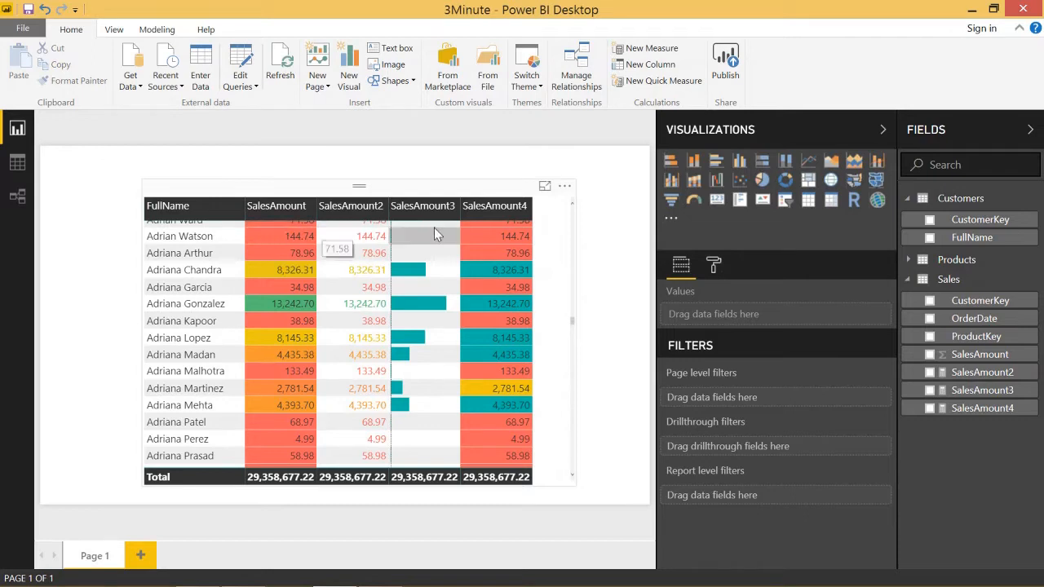
mouse_move(343, 242)
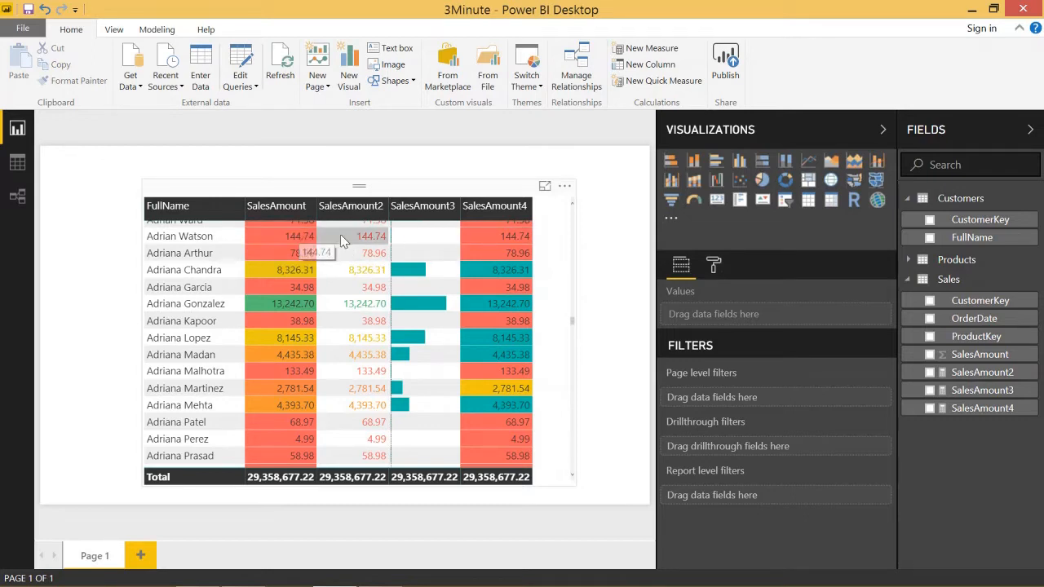
mouse_move(437, 238)
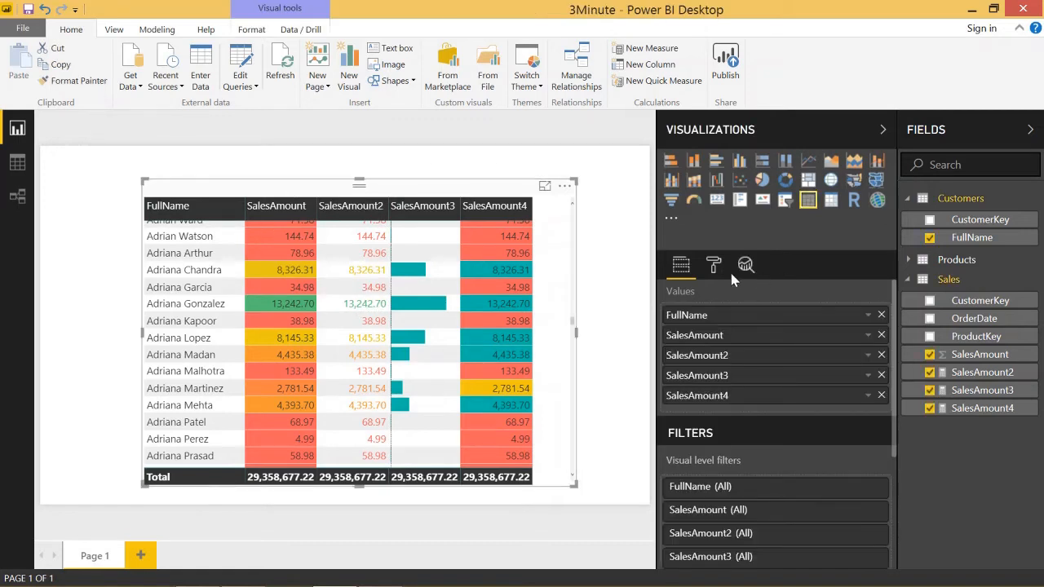
mouse_move(713, 264)
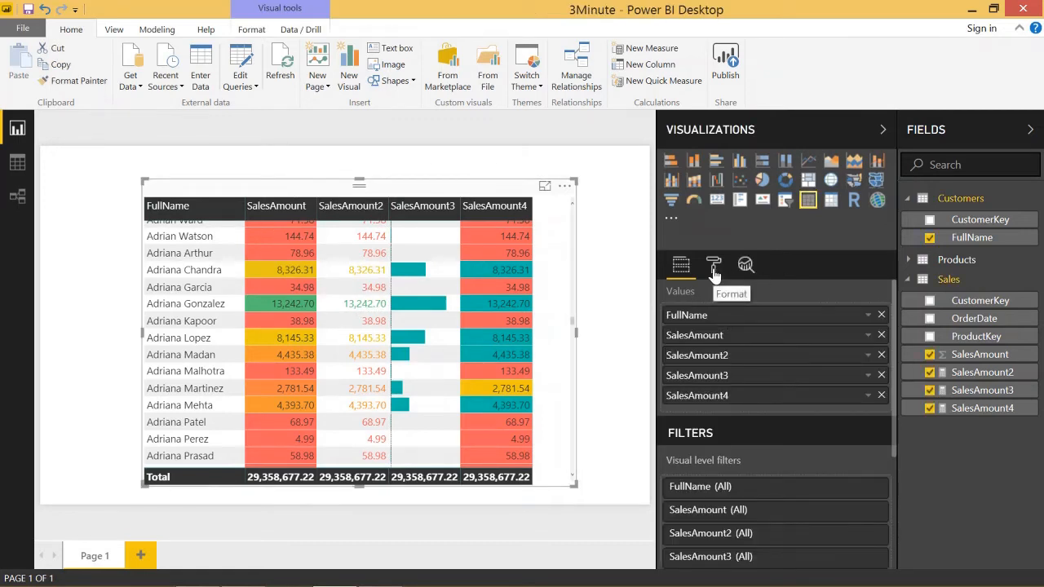
- Show the table's Format pane, expand Conditional formatting and list the columns to format
left_click(715, 264)
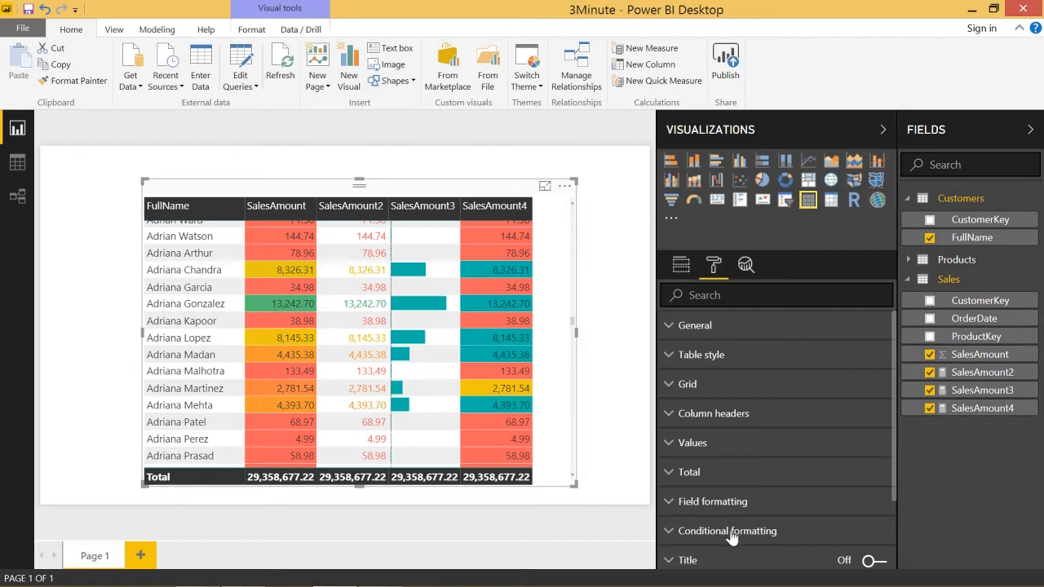
left_click(728, 530)
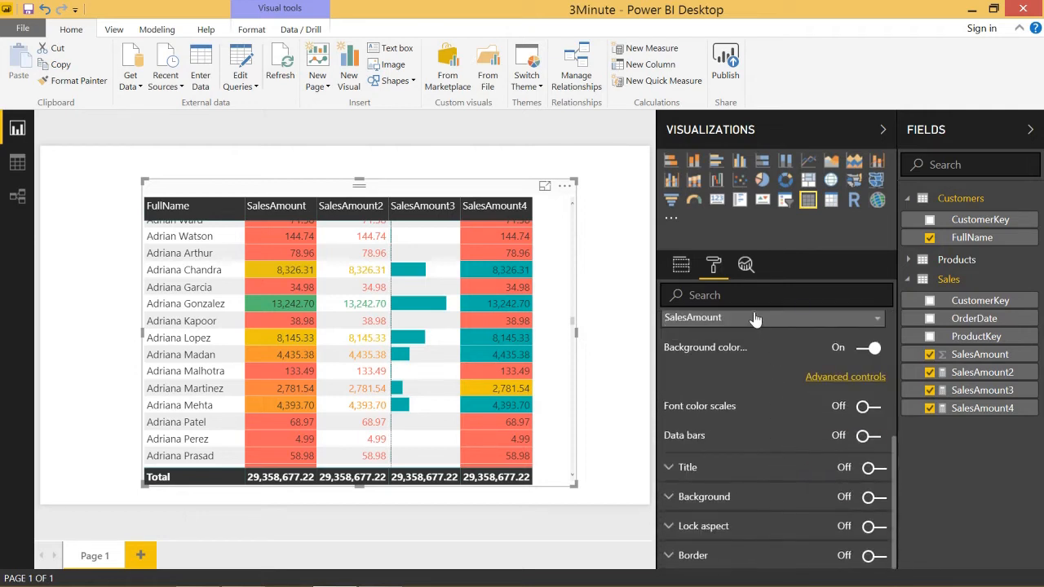
left_click(773, 316)
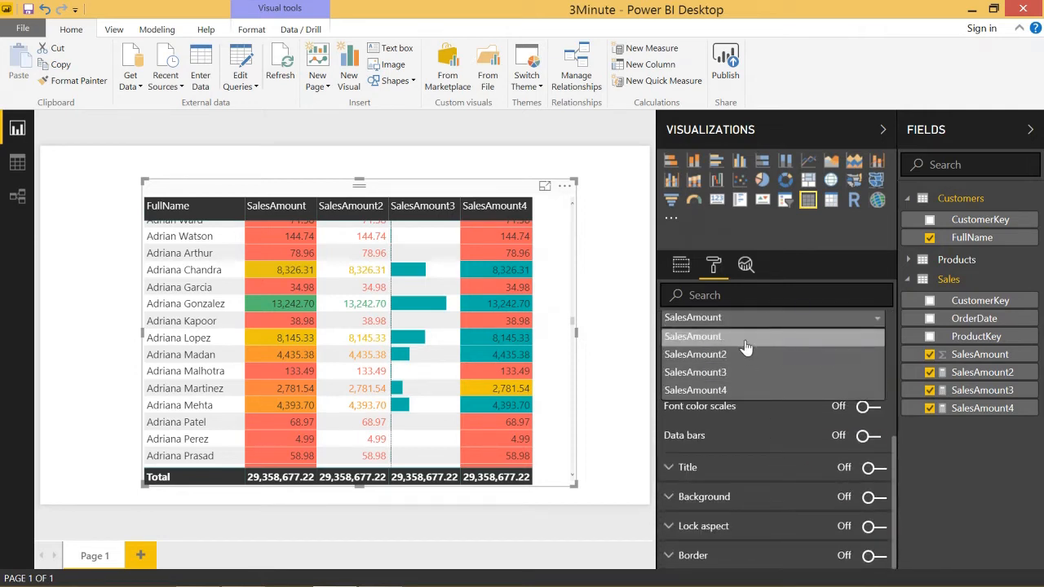
mouse_move(742, 345)
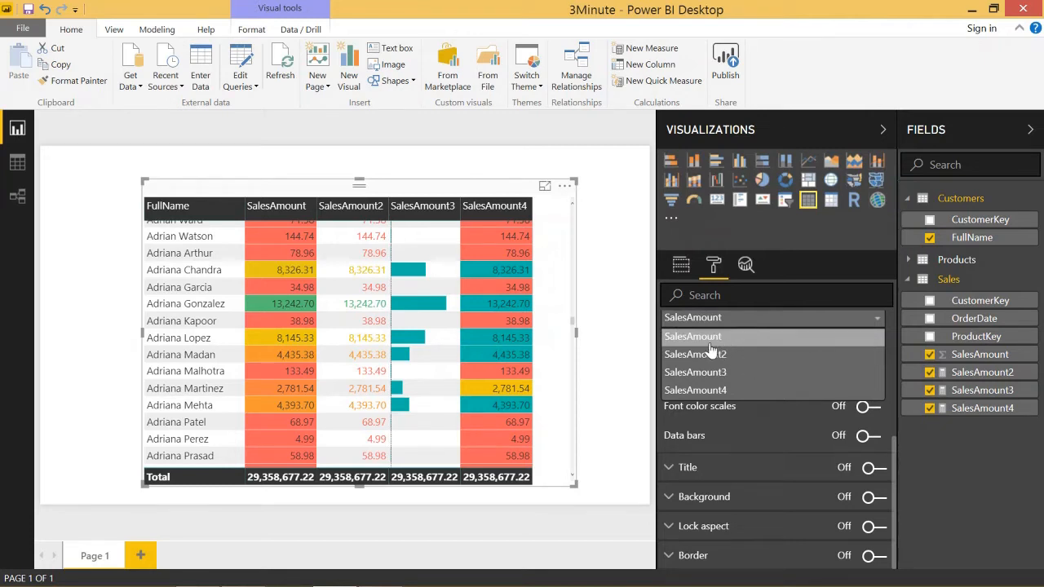
mouse_move(695, 354)
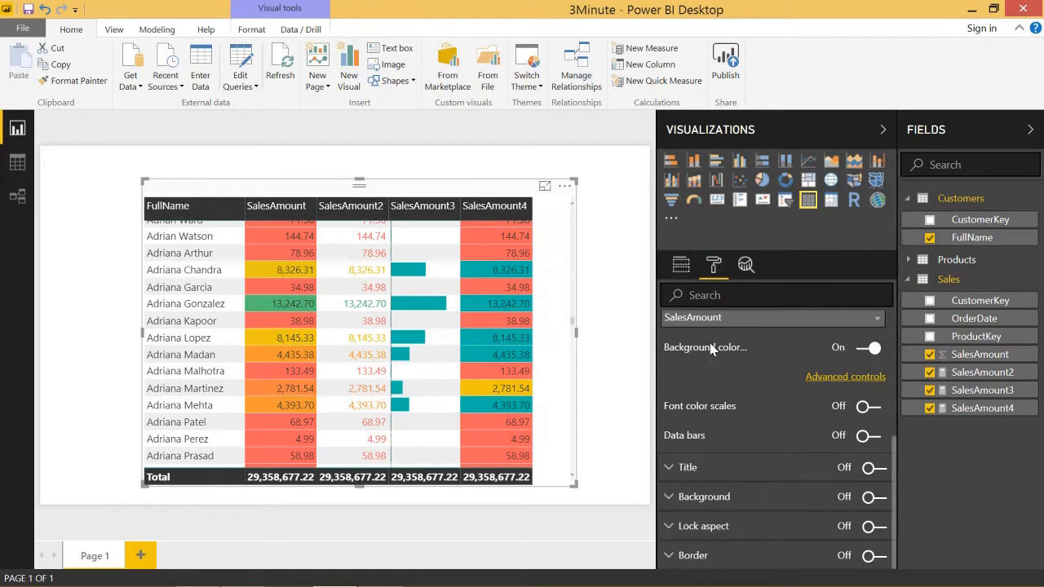
mouse_move(721, 355)
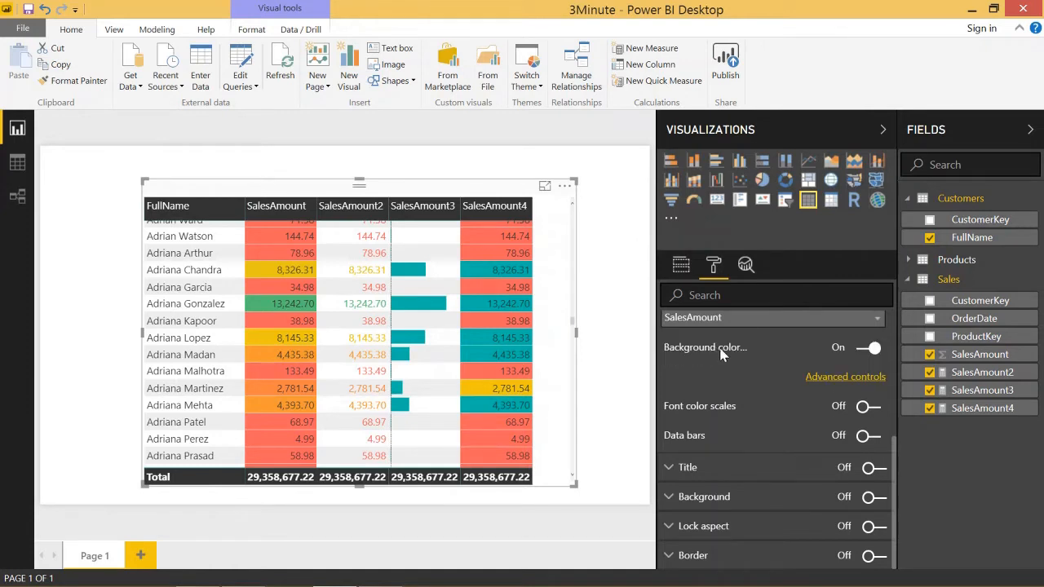
mouse_move(857, 352)
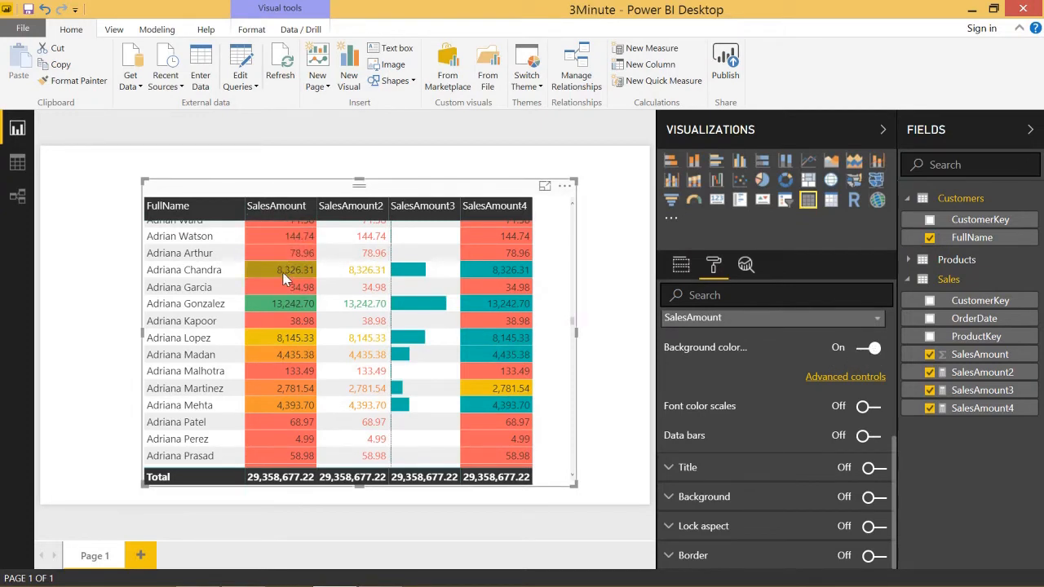
mouse_move(264, 257)
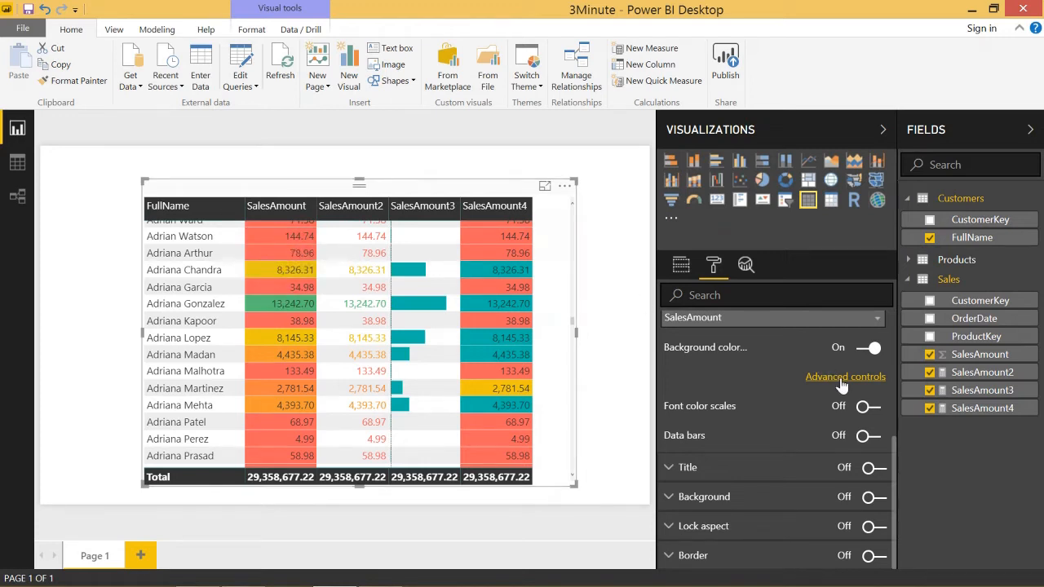
- Review SalesAmount's background colour scale, toggling Diverging off and on to keep the red-yellow-teal gradient
left_click(845, 375)
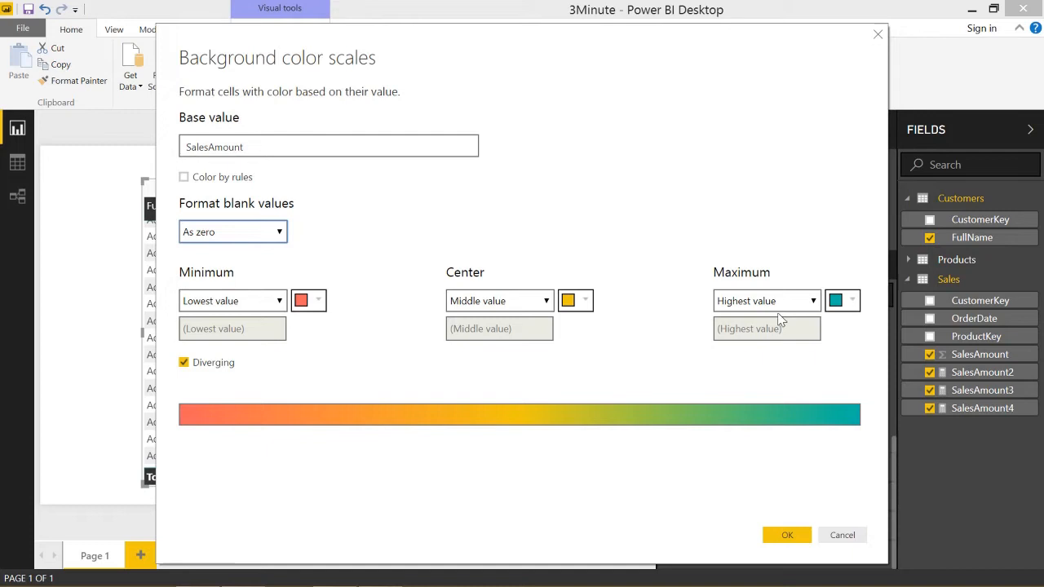
mouse_move(228, 173)
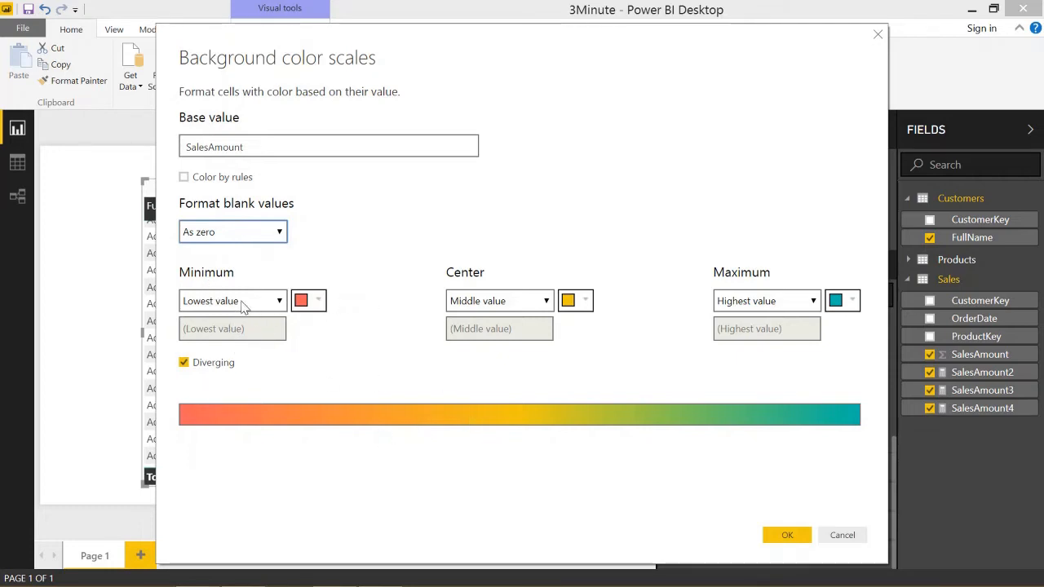
mouse_move(253, 317)
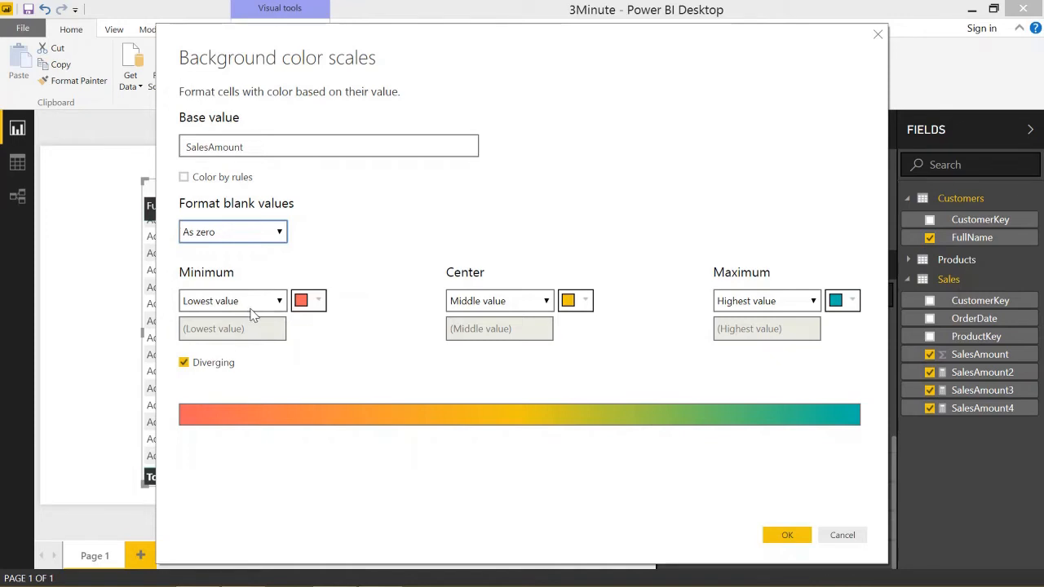
mouse_move(532, 302)
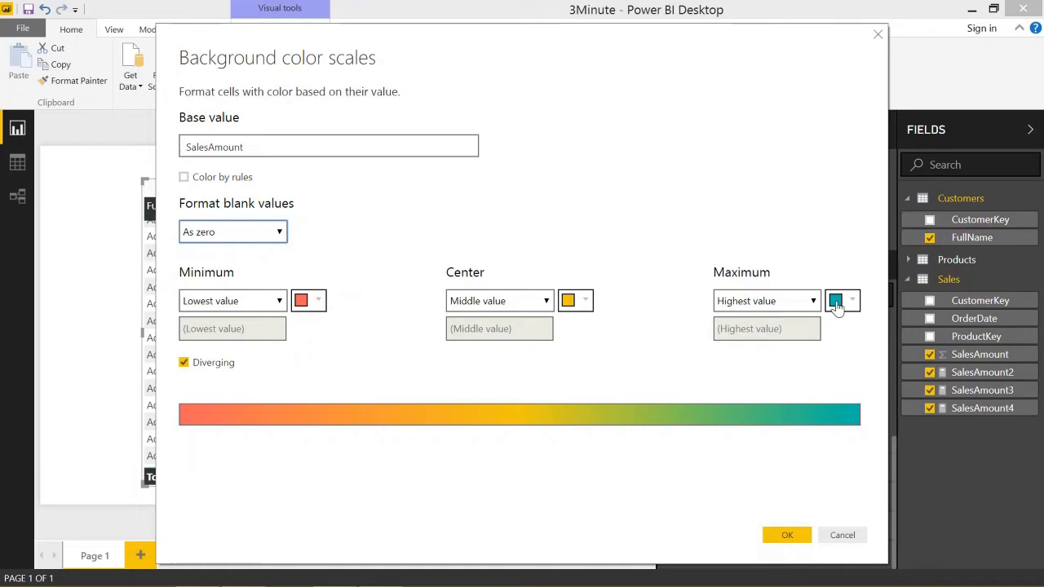
left_click(183, 362)
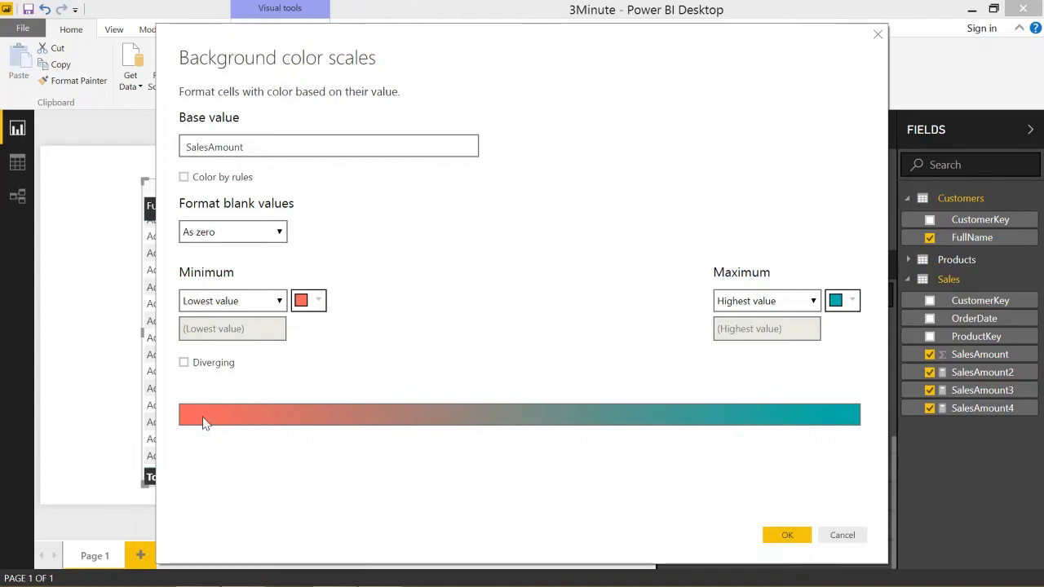
left_click(183, 363)
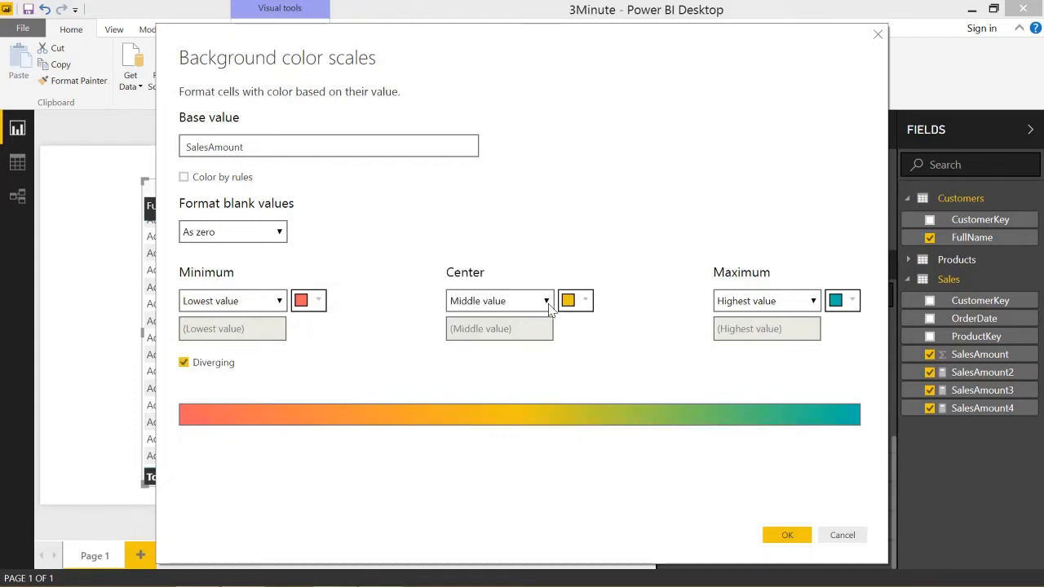
left_click(787, 535)
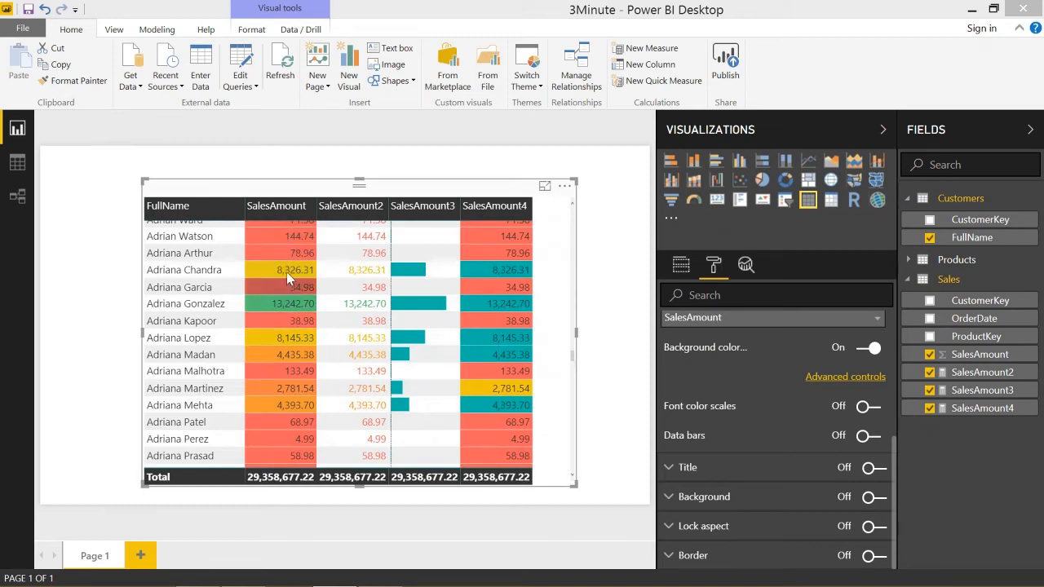
mouse_move(304, 251)
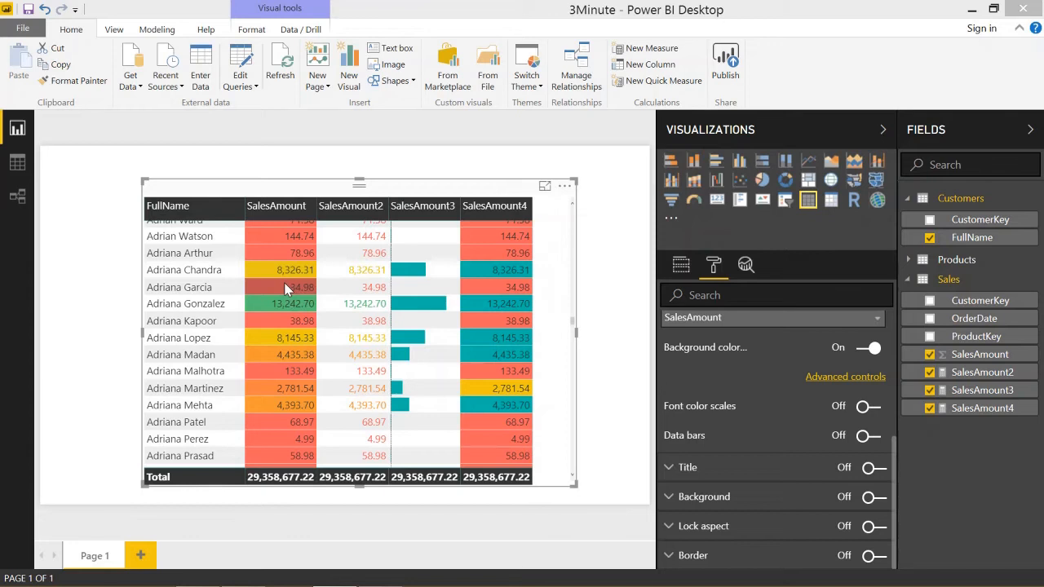
mouse_move(286, 303)
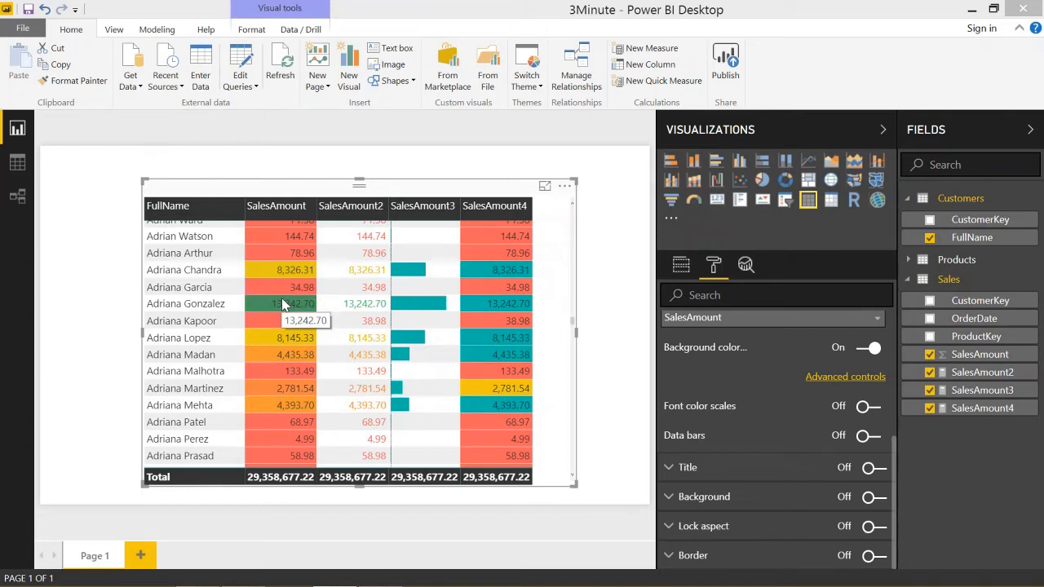
mouse_move(253, 271)
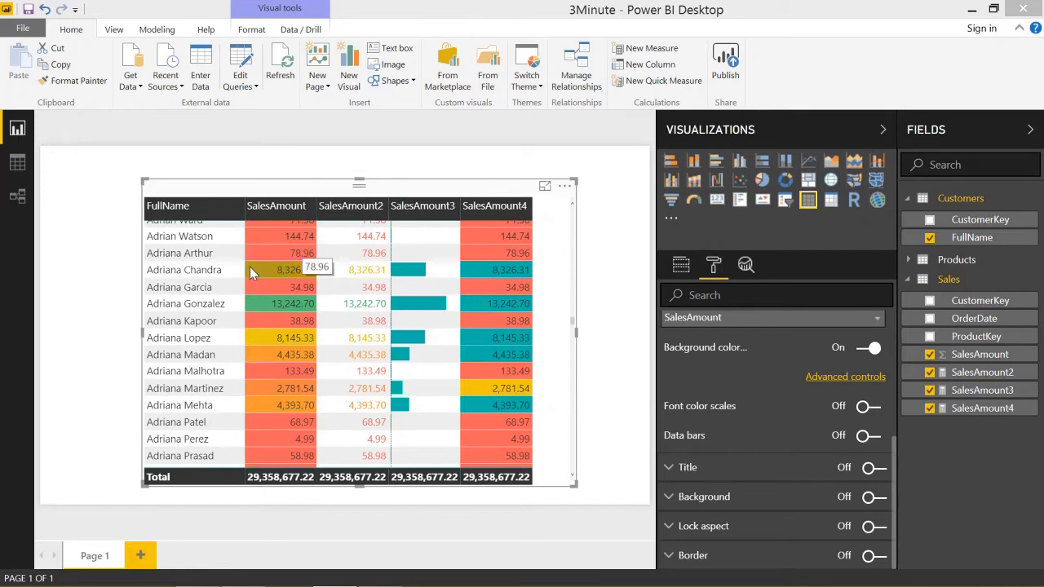
mouse_move(374, 277)
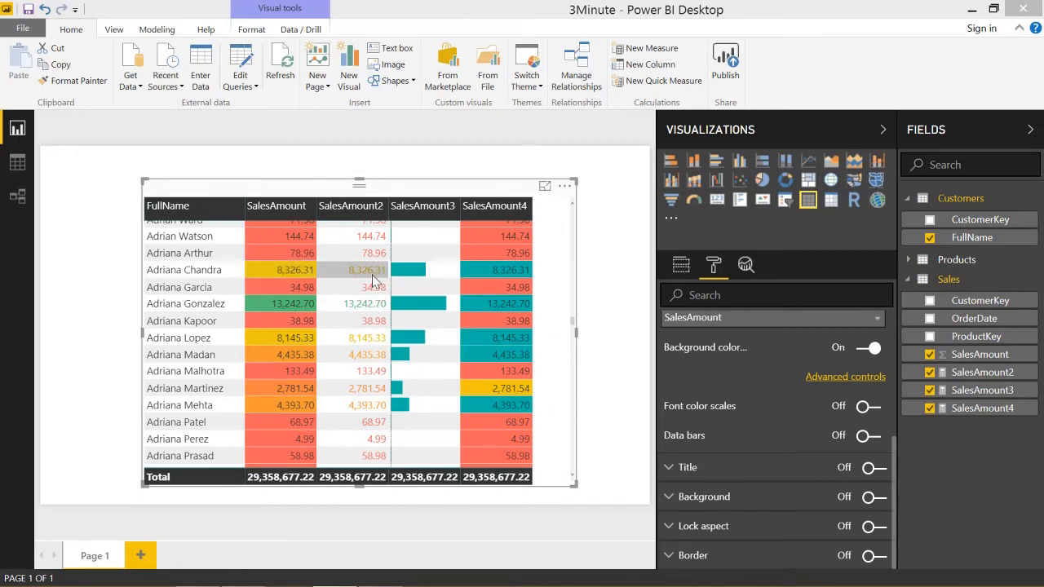
mouse_move(705, 287)
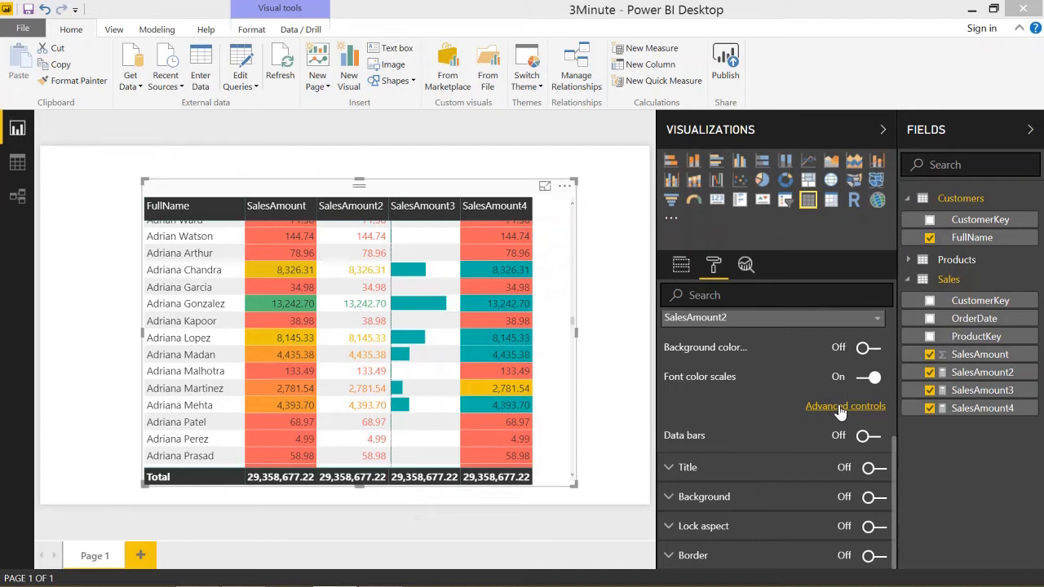
left_click(845, 404)
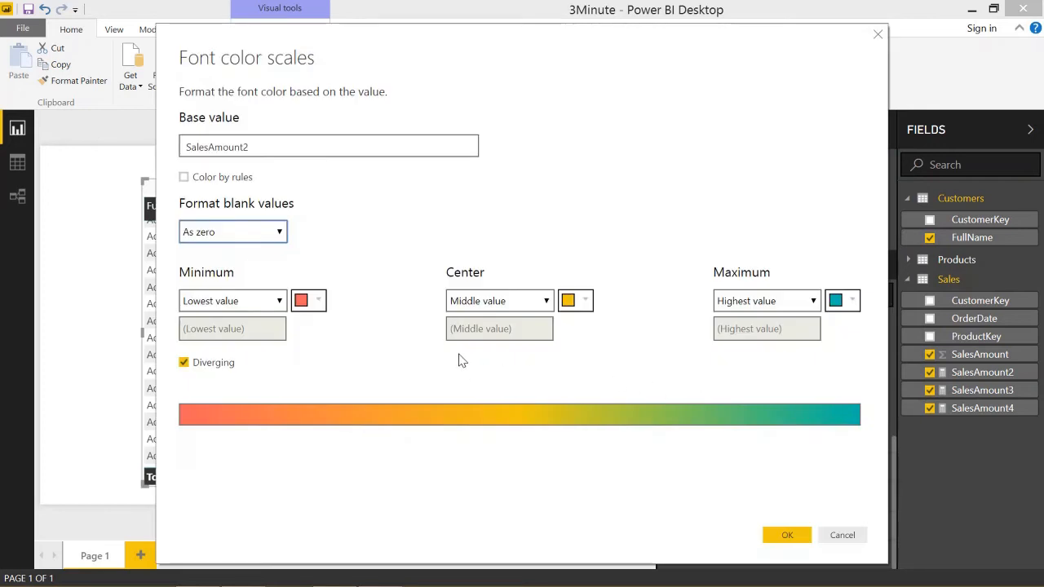
mouse_move(820, 401)
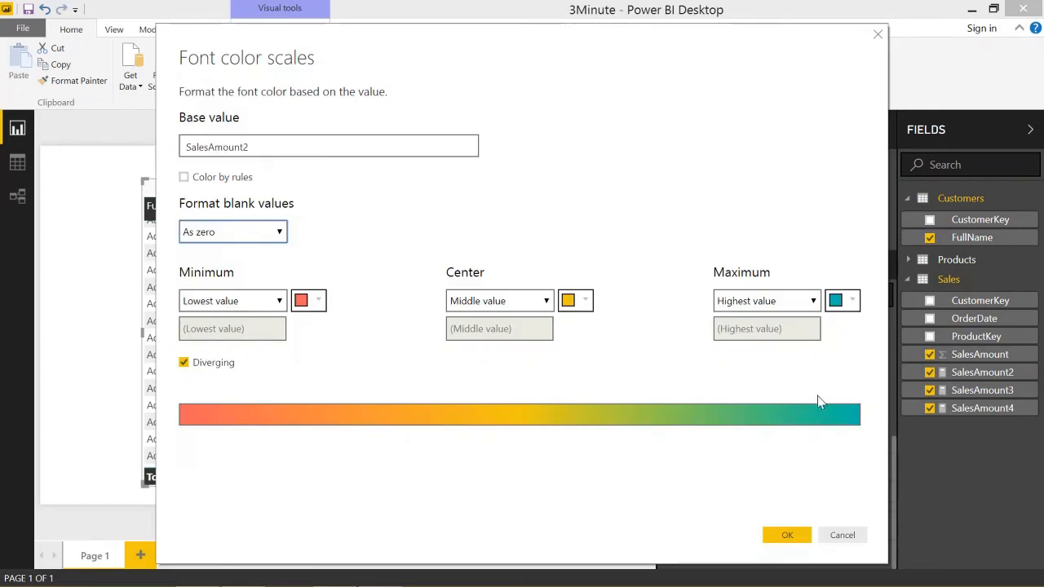
left_click(787, 535)
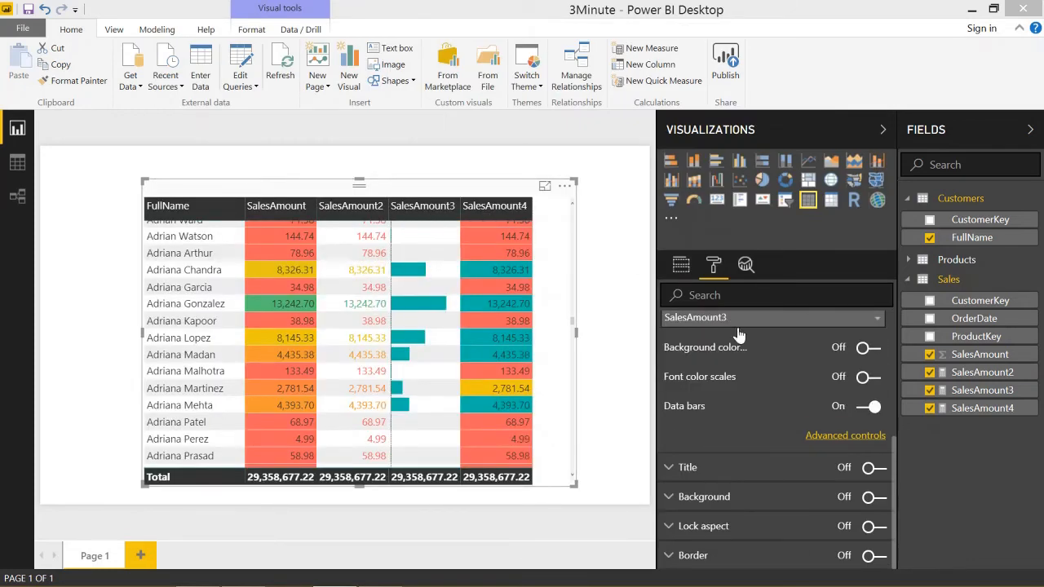
mouse_move(750, 382)
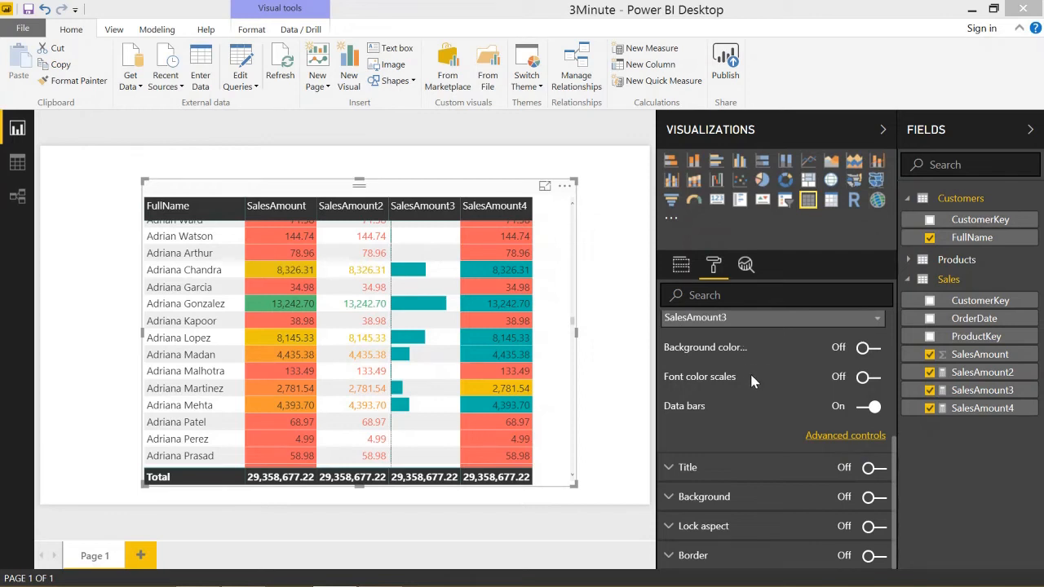
mouse_move(734, 393)
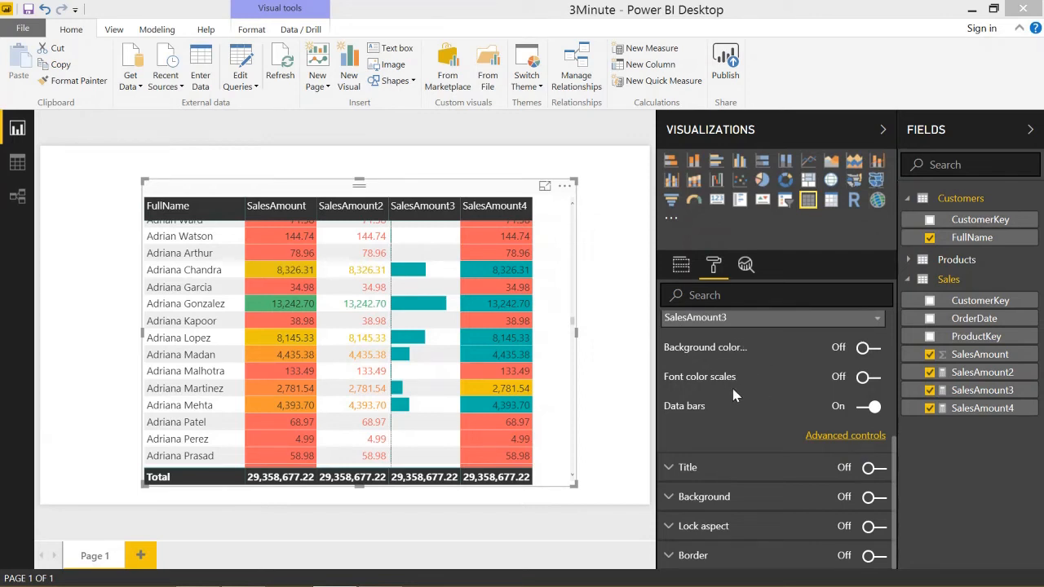
mouse_move(845, 434)
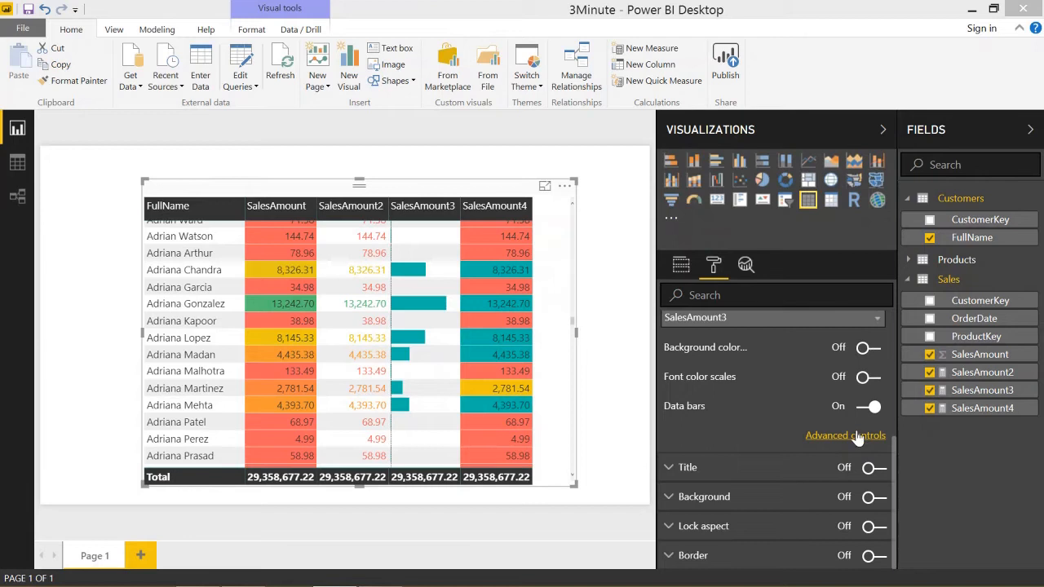
- Uncheck Show bar only so SalesAmount3 shows numbers beside its data bars, then reopen the settings
left_click(845, 434)
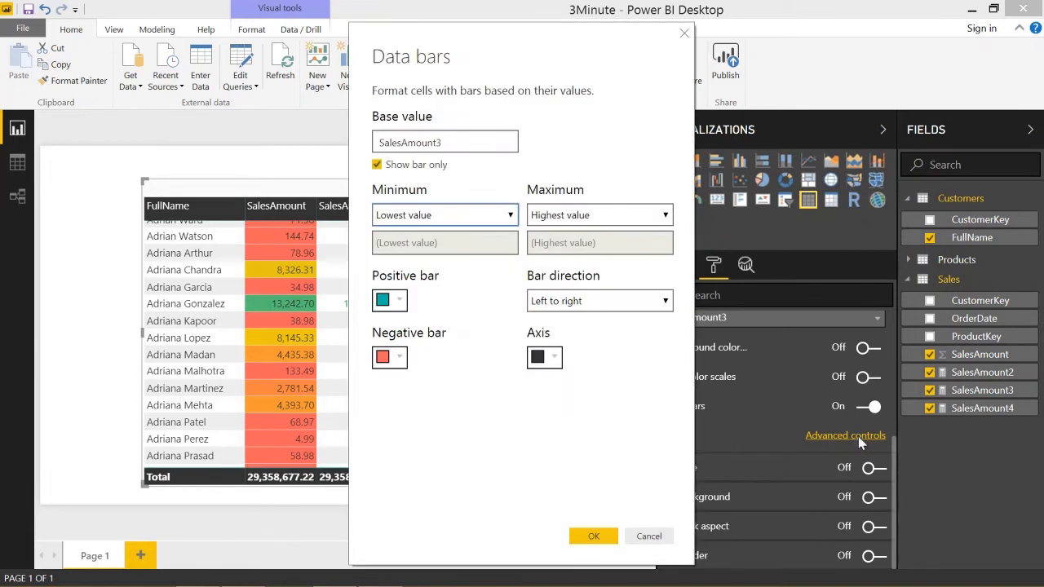
mouse_move(457, 152)
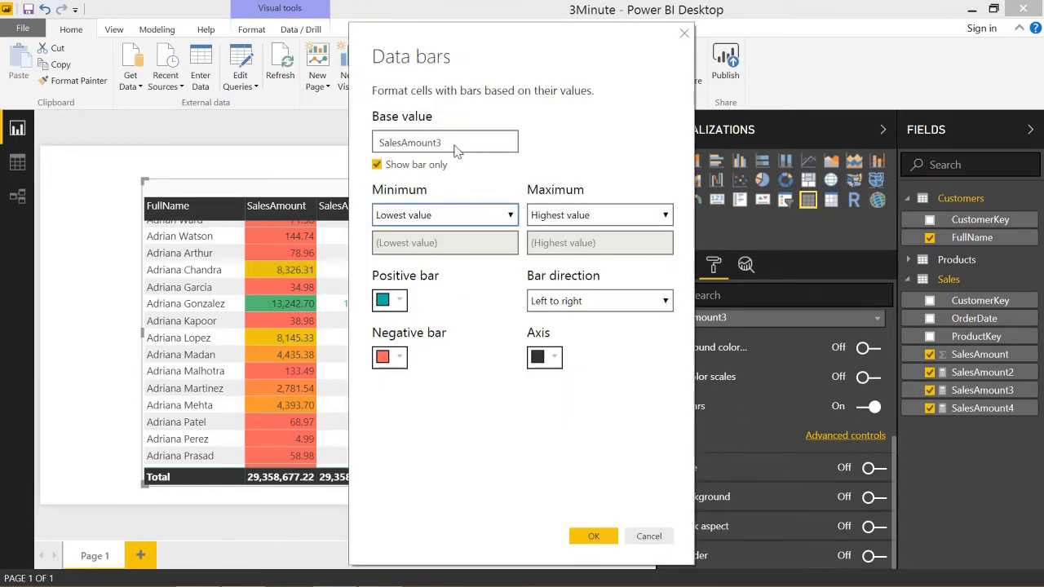
left_click(378, 163)
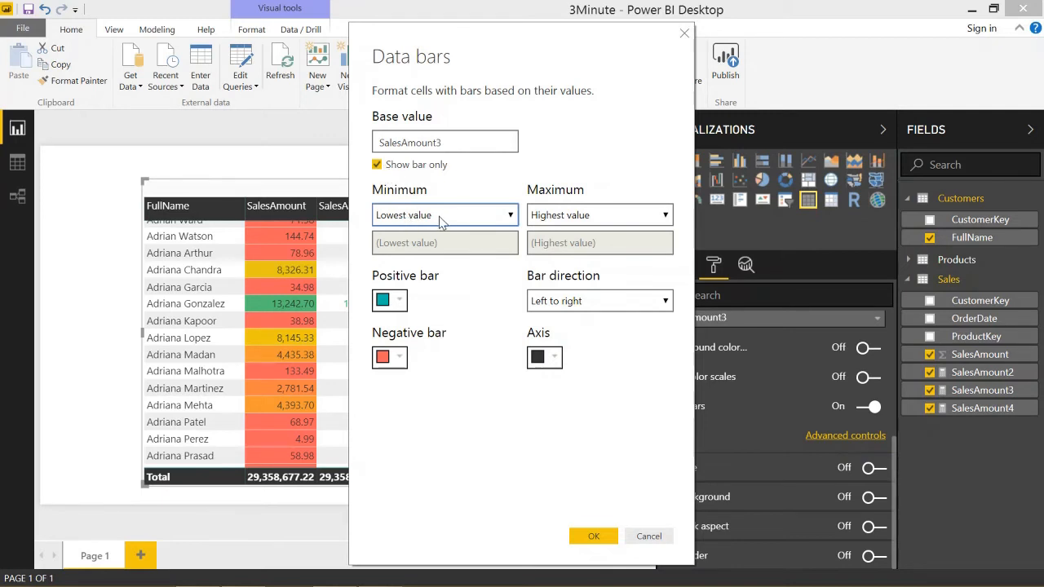
mouse_move(593, 222)
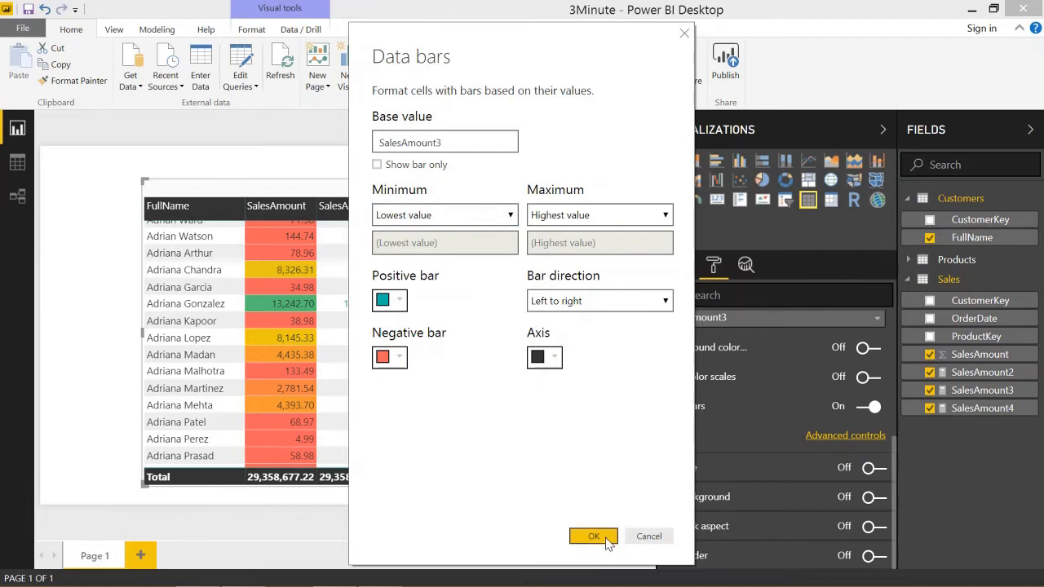
left_click(594, 535)
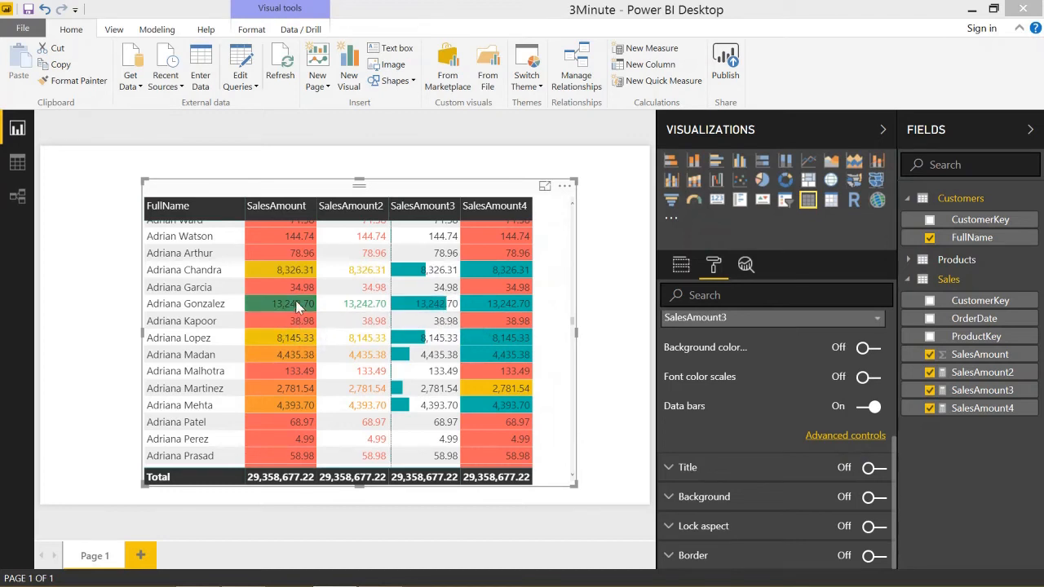
mouse_move(433, 304)
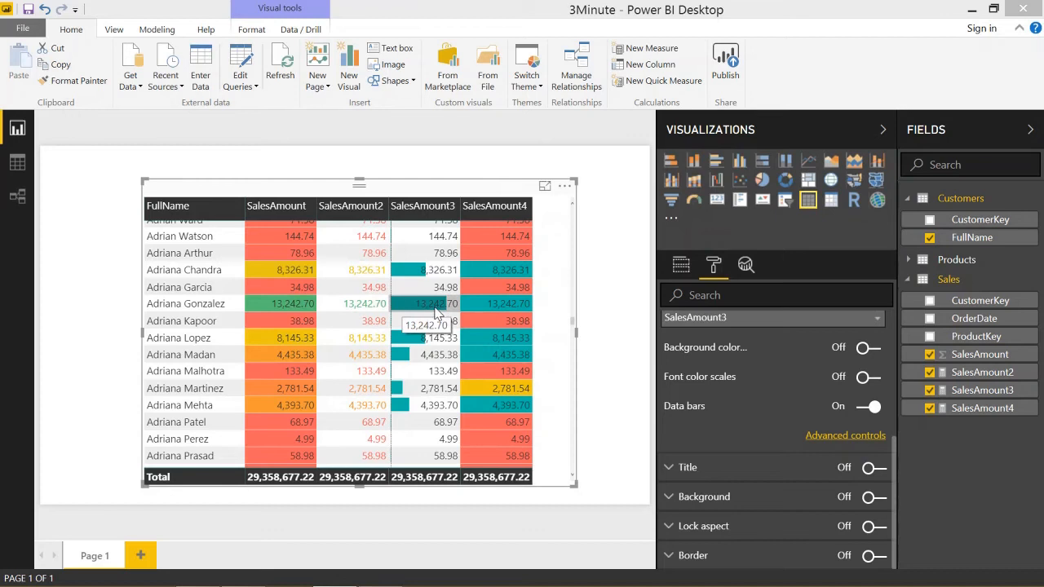
mouse_move(450, 304)
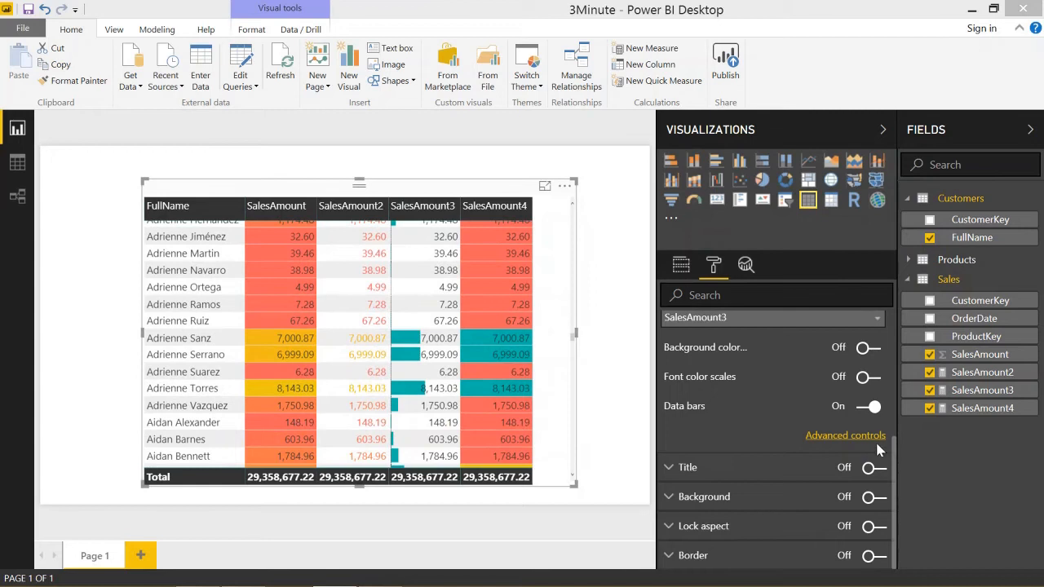
left_click(845, 434)
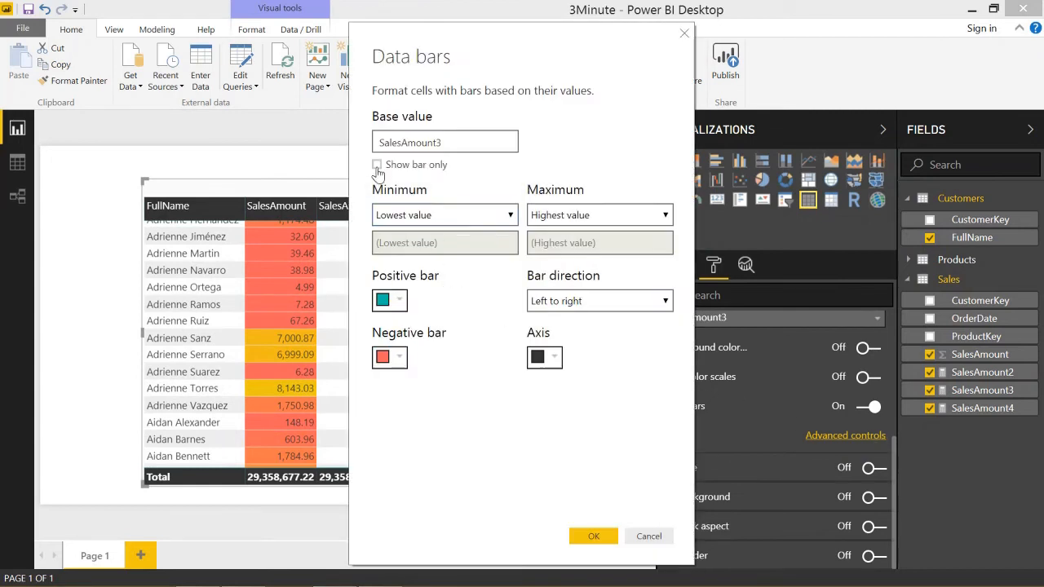
- Re-enable Show bar only for SalesAmount3 and move on to choosing another column to format
left_click(594, 535)
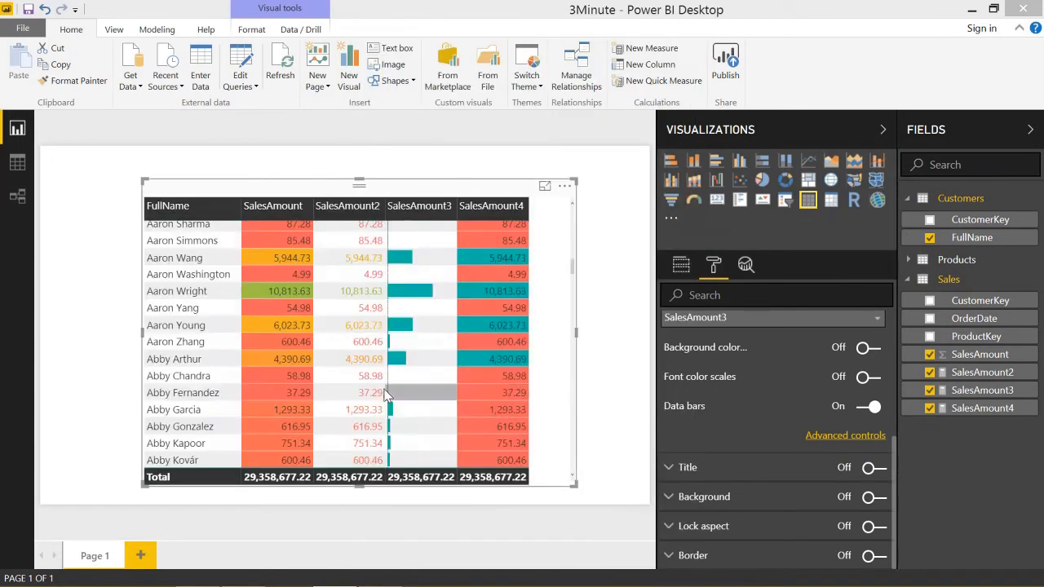
scroll("down", 3)
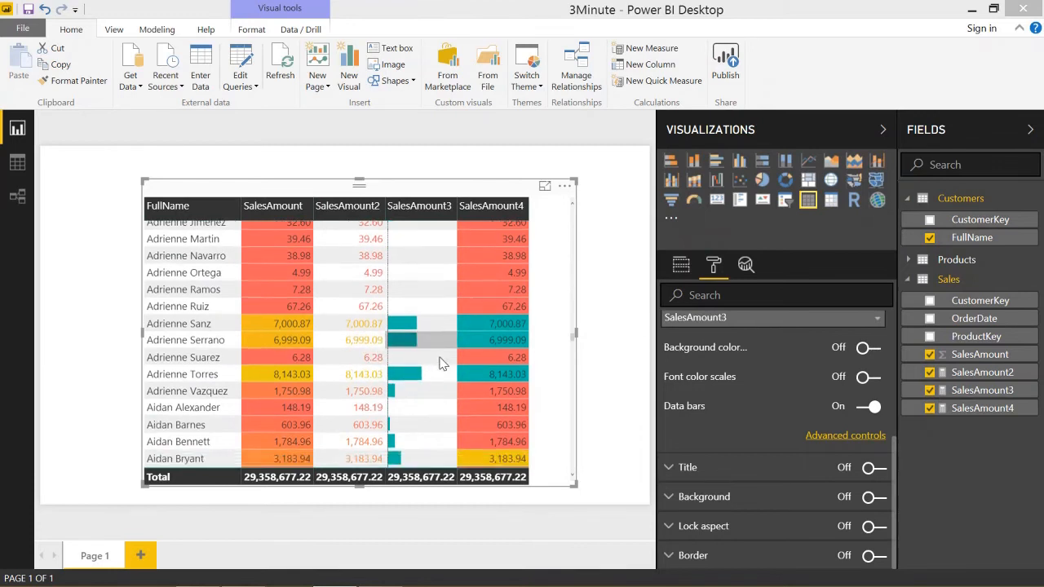
scroll("down", 3)
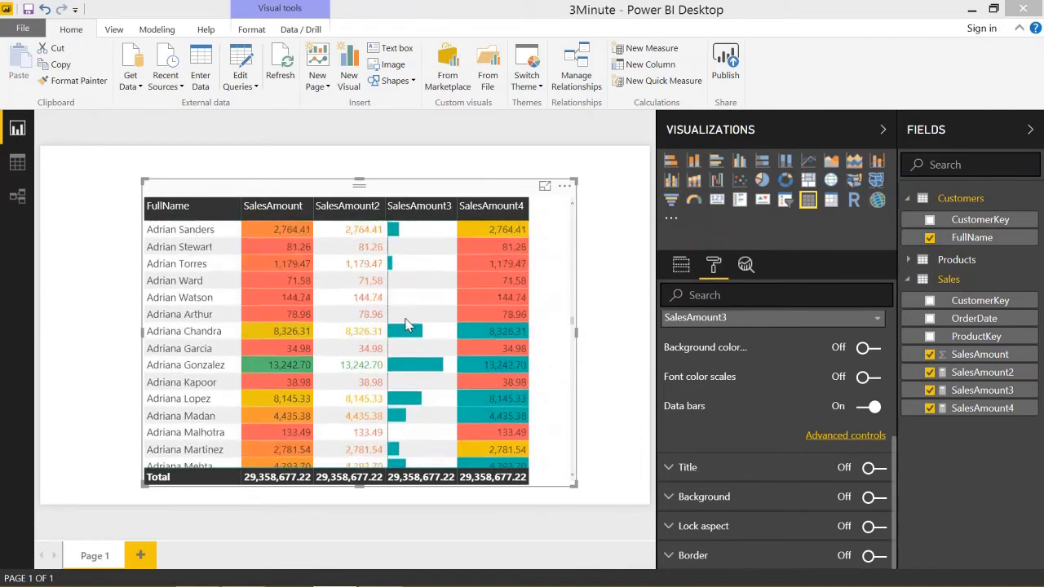
scroll("down", 3)
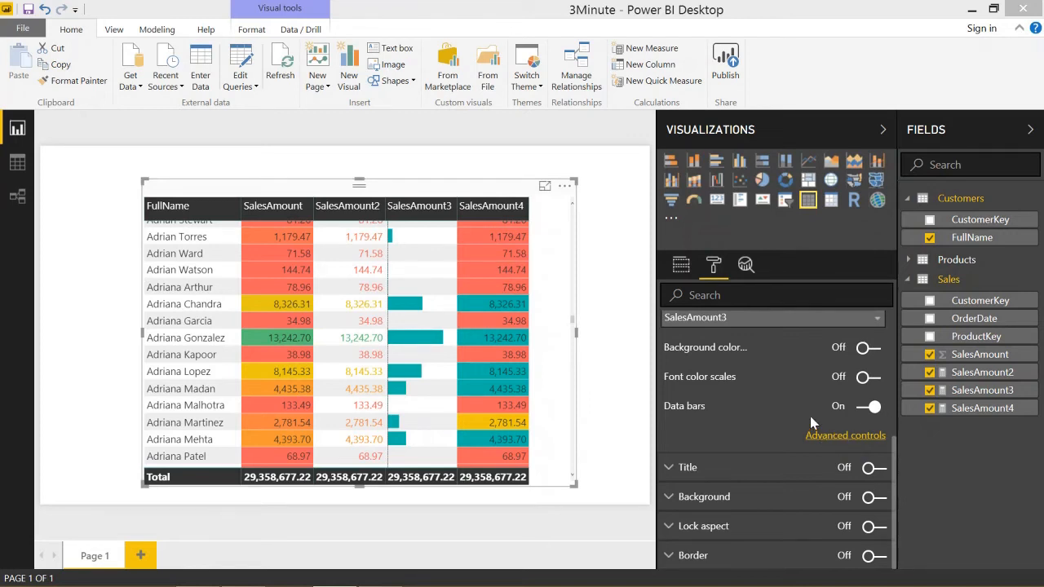
mouse_move(754, 418)
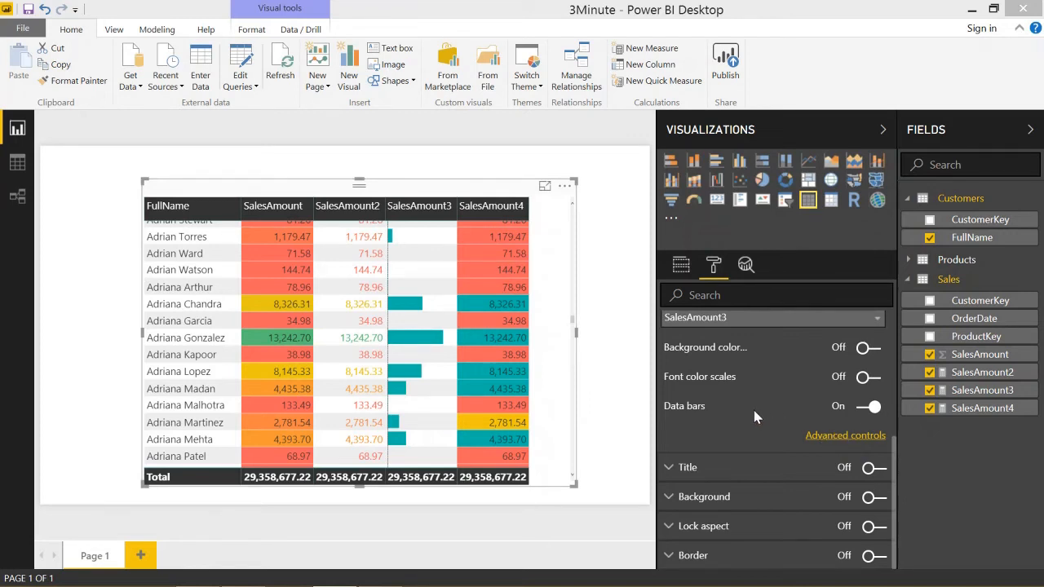
left_click(773, 316)
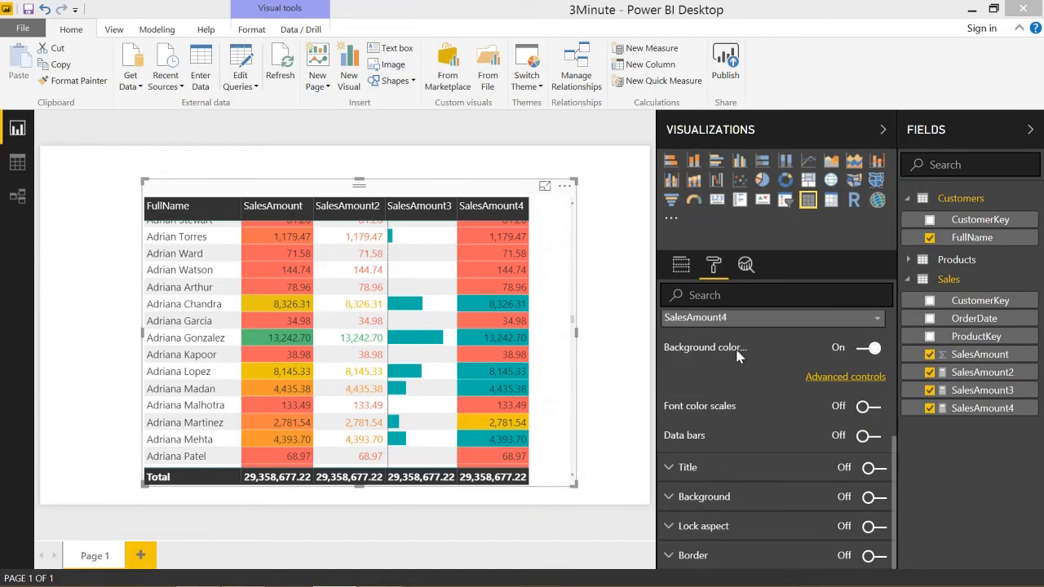
mouse_move(845, 375)
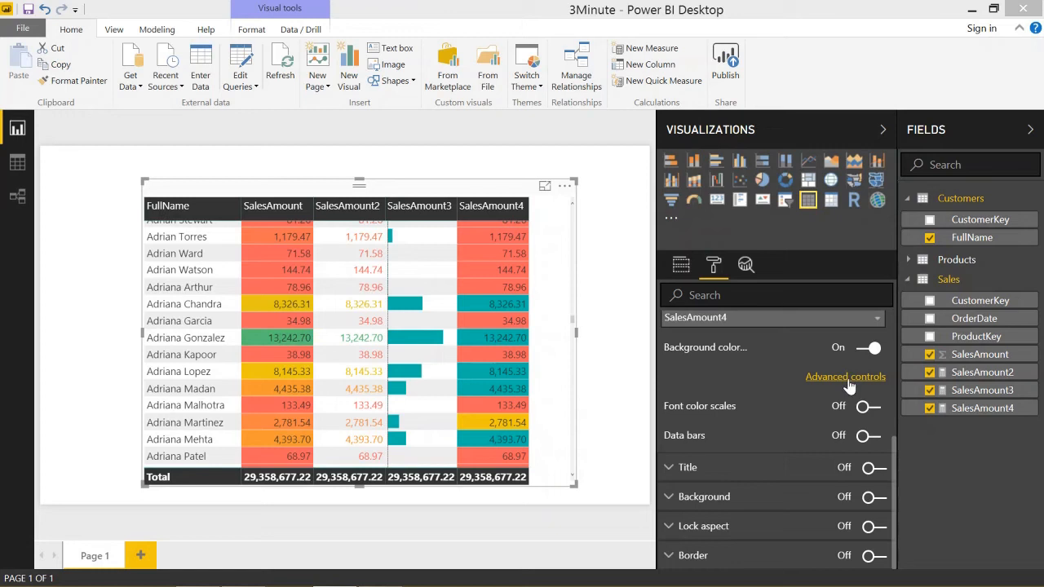
mouse_move(842, 383)
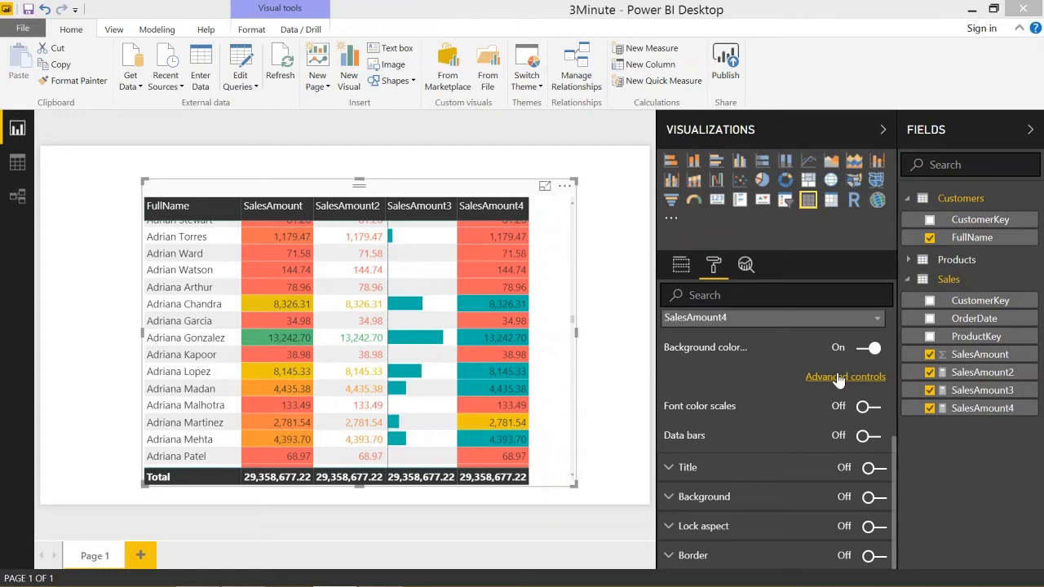
- Bring up SalesAmount4's rule-based background colours: red below 2000, yellow to 4000, teal to 100000
left_click(845, 375)
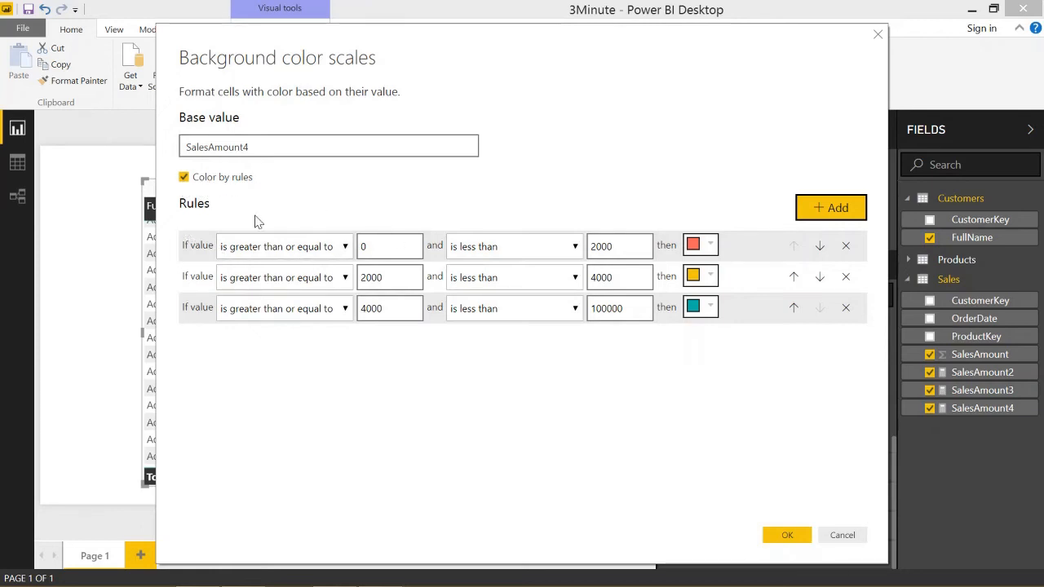
mouse_move(444, 320)
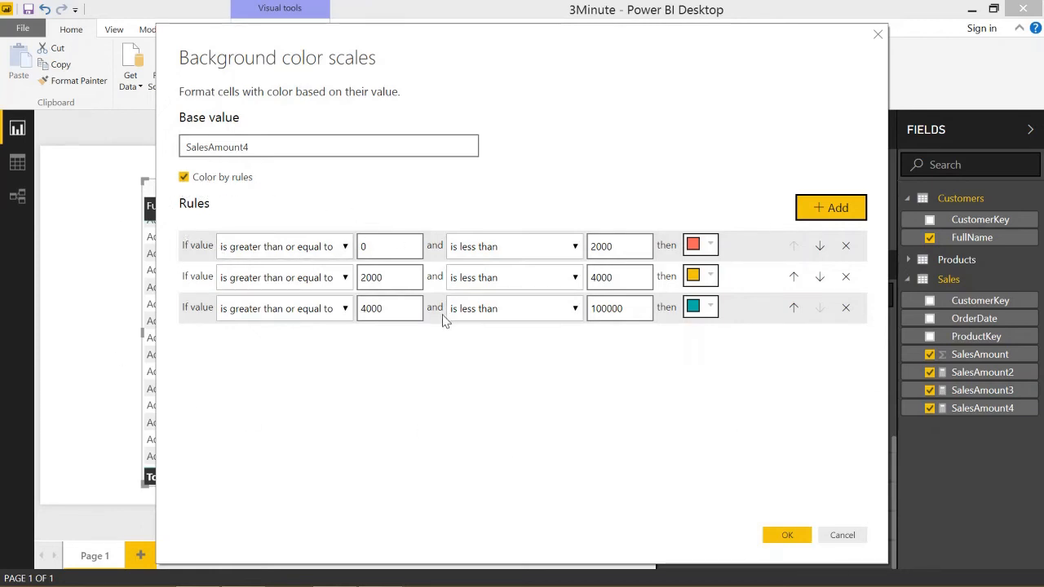
mouse_move(222, 338)
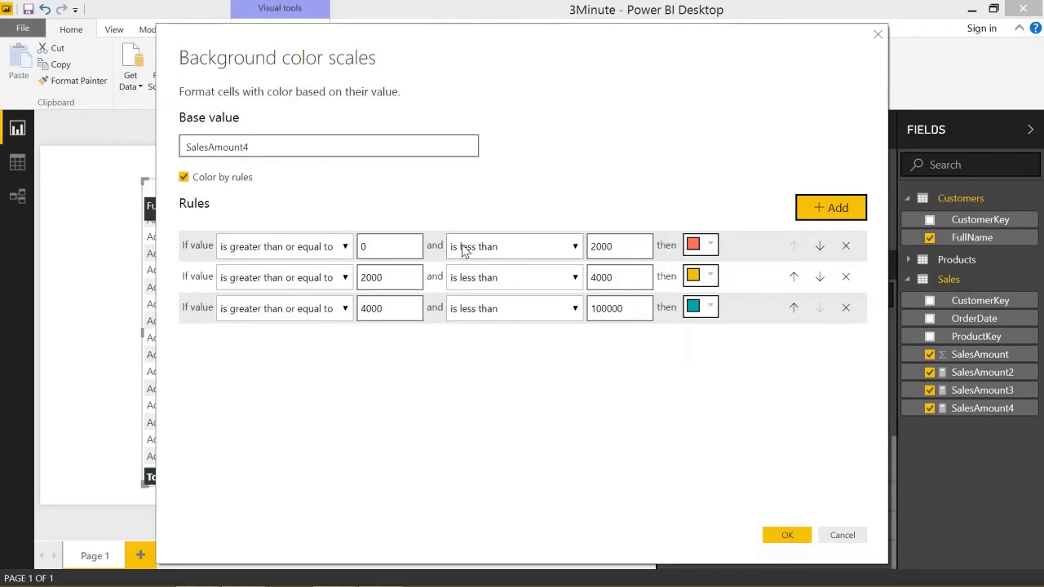
mouse_move(688, 229)
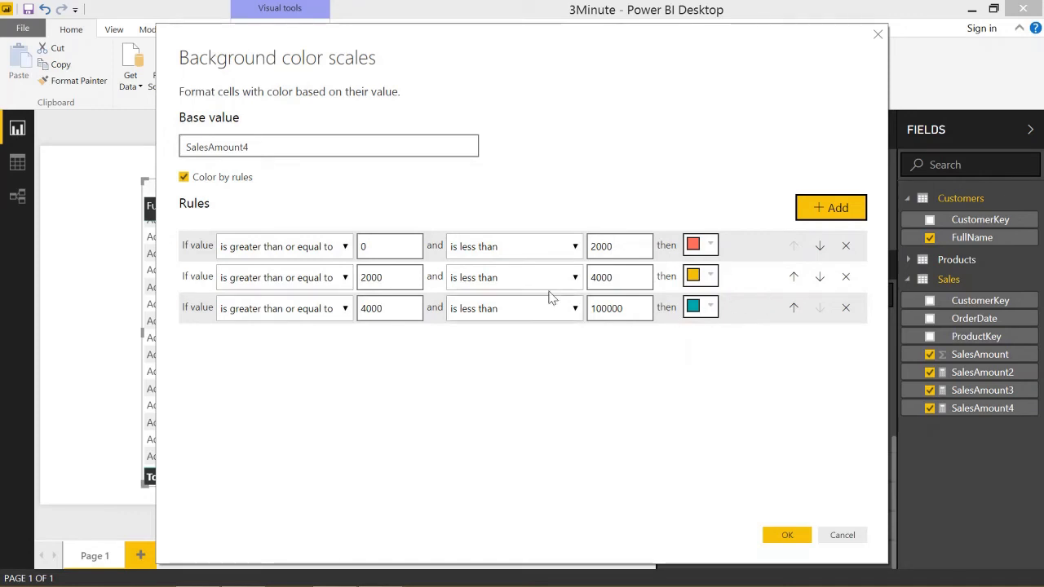
mouse_move(255, 268)
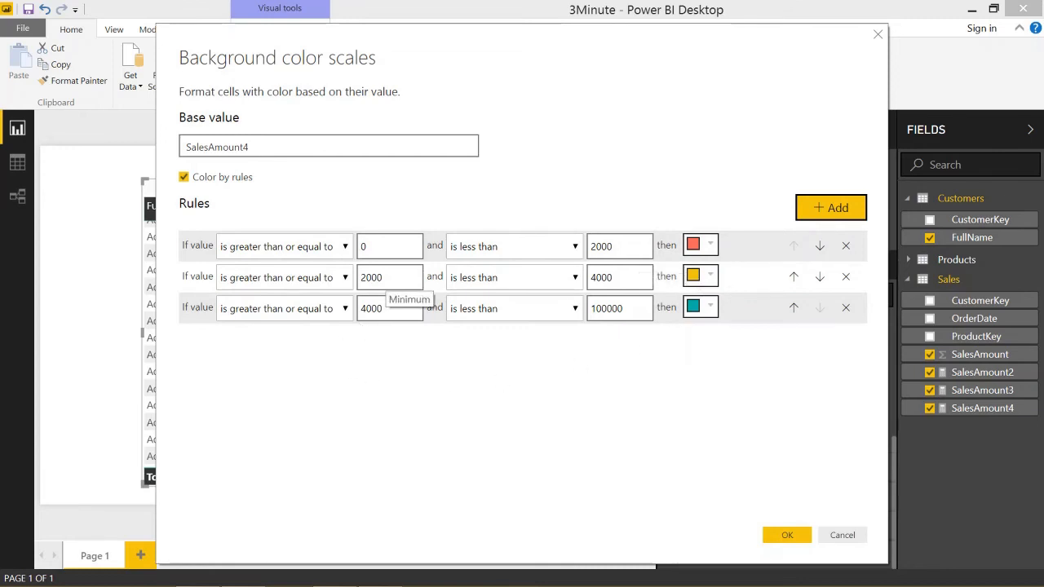
- Keep SalesAmount4's red, yellow and teal rules unchanged and return to the report table
left_click(787, 535)
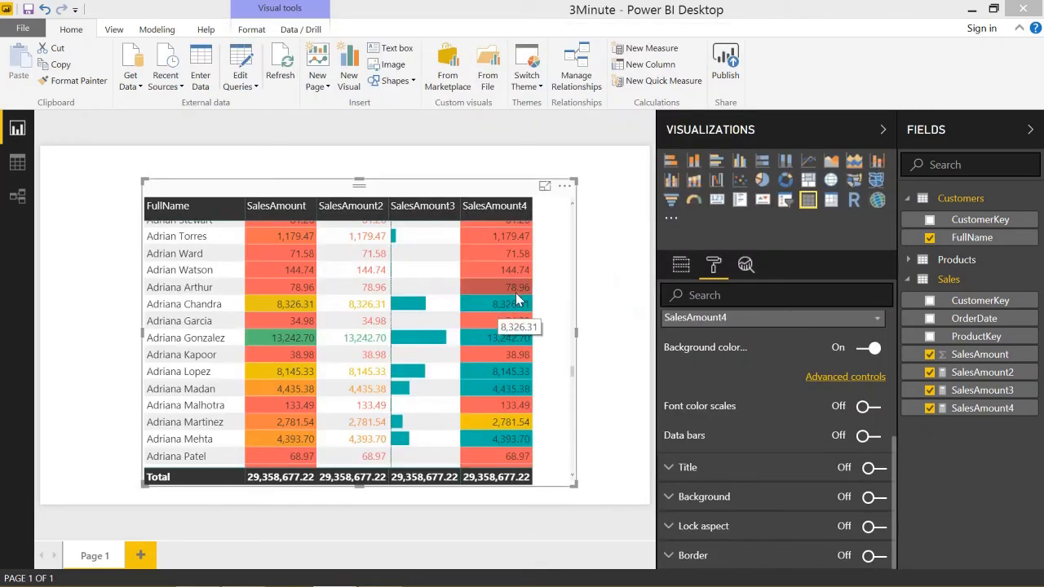
mouse_move(611, 271)
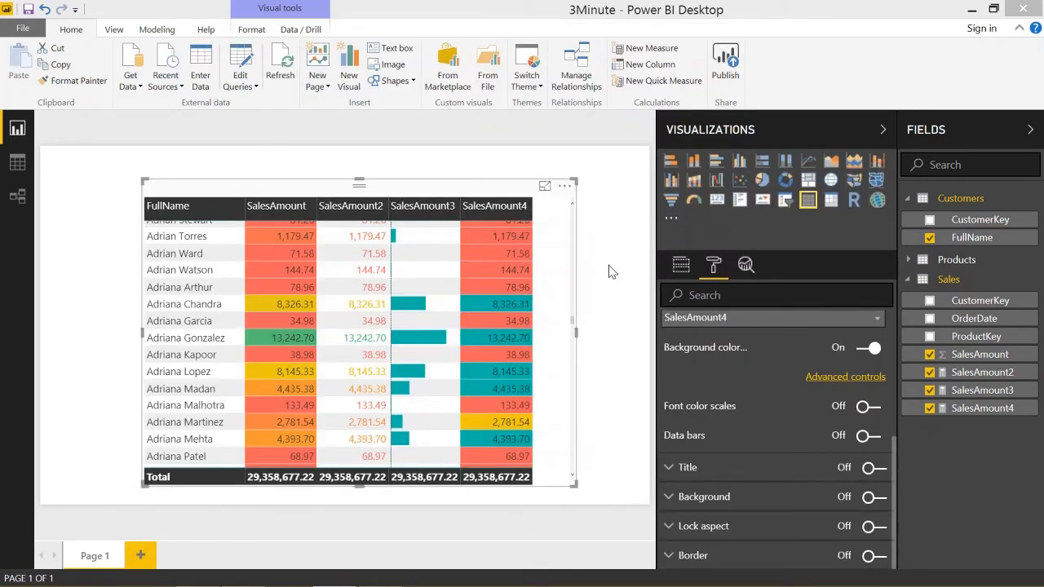
mouse_move(509, 421)
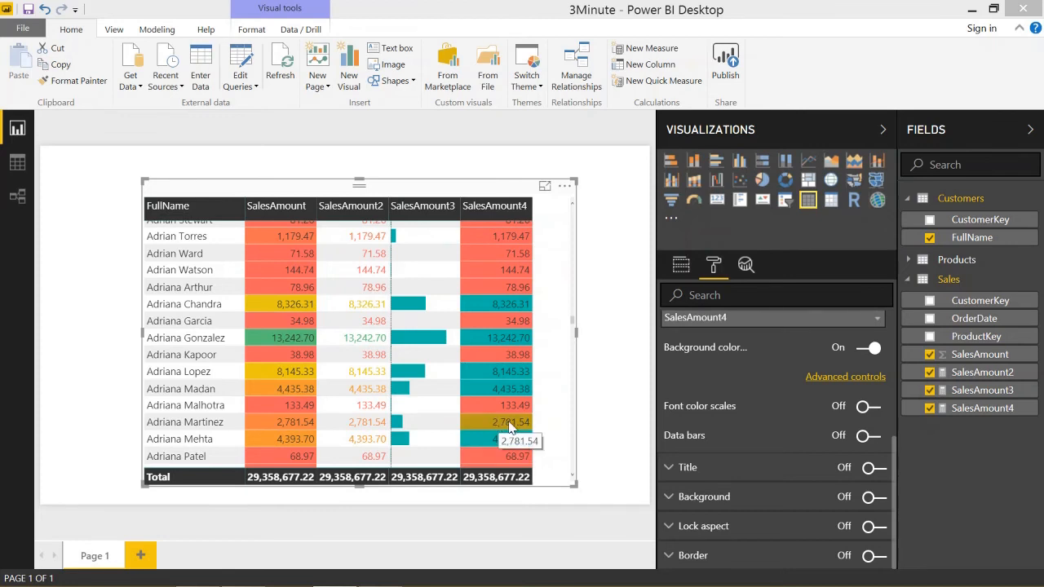
mouse_move(509, 392)
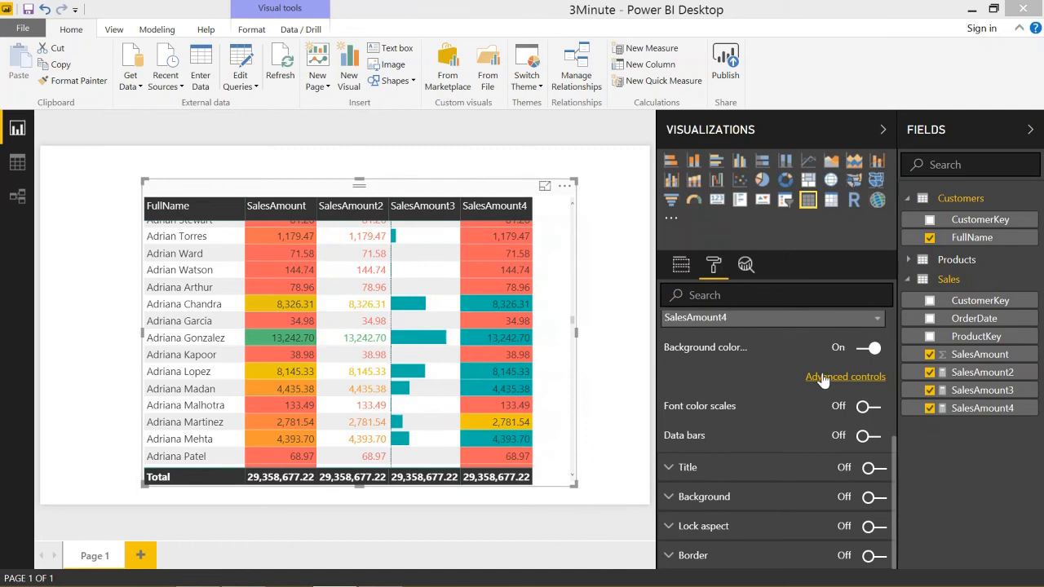
- Reopen SalesAmount4's background colour rules after checking the coloured cells
left_click(845, 375)
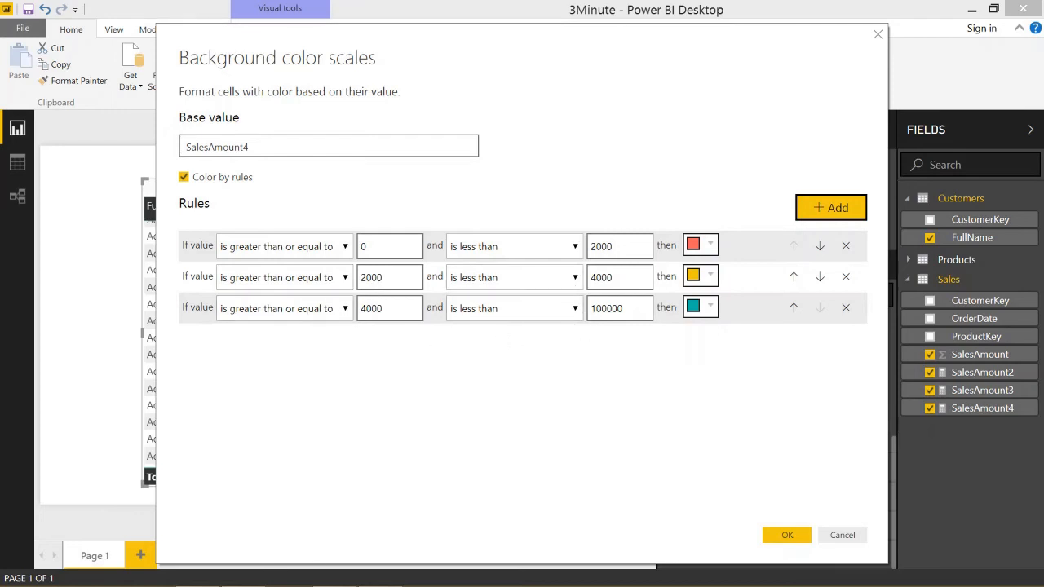
- Change the teal rule's minimum from 4000 to 2000, apply it, and reopen the rules
type("2000")
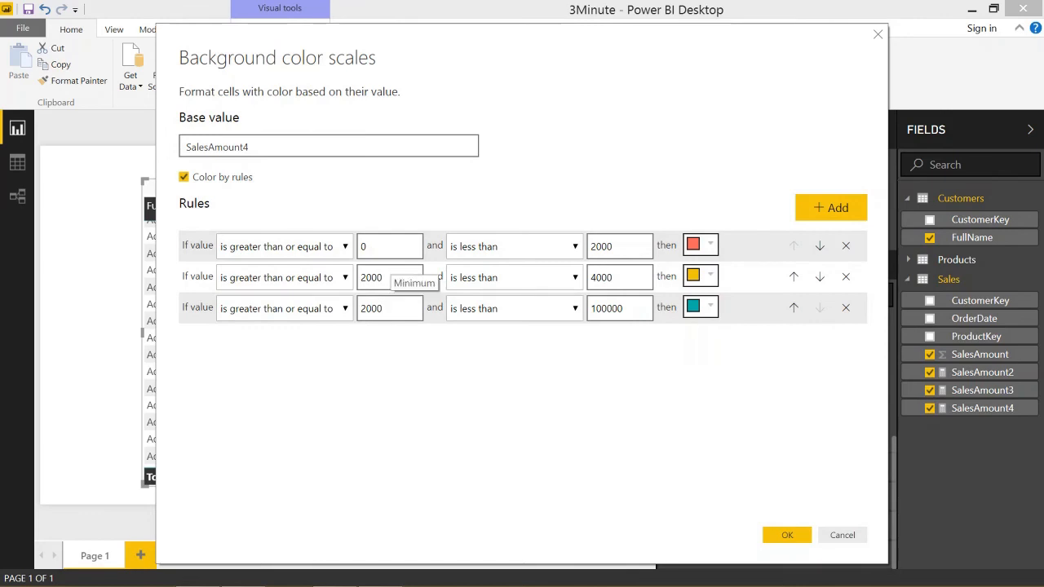
mouse_move(688, 284)
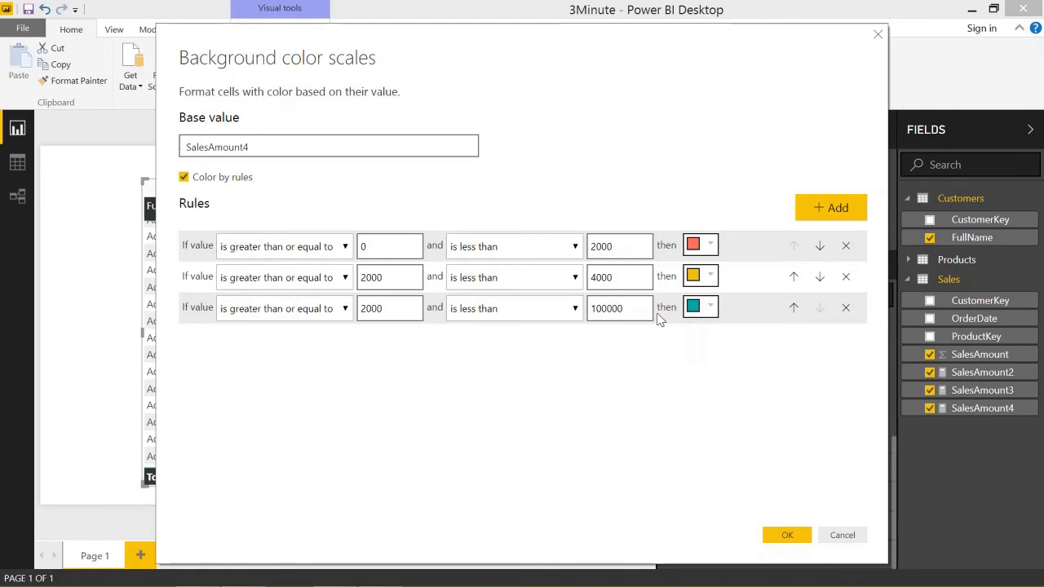
mouse_move(486, 335)
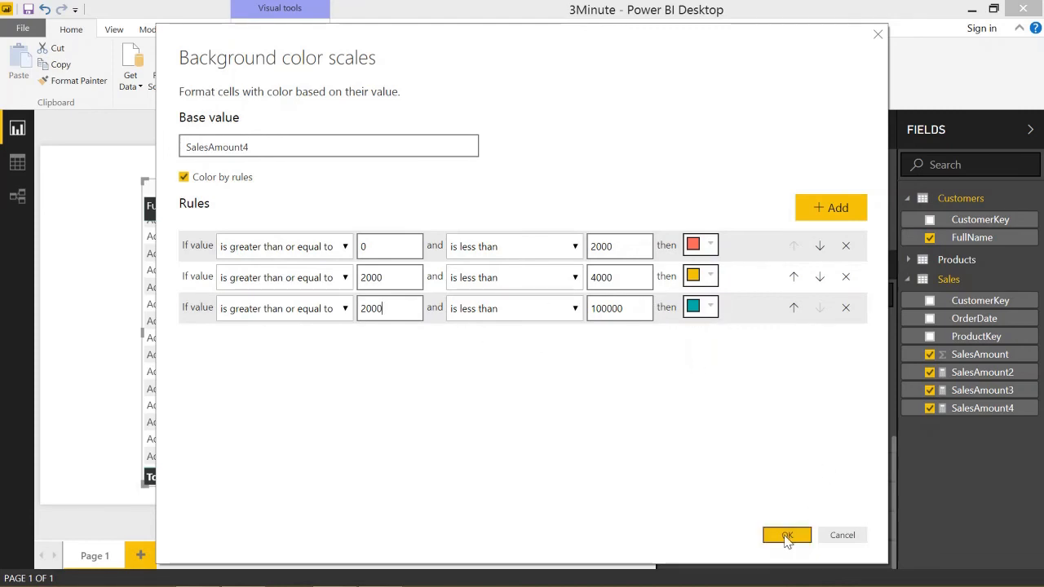
left_click(787, 535)
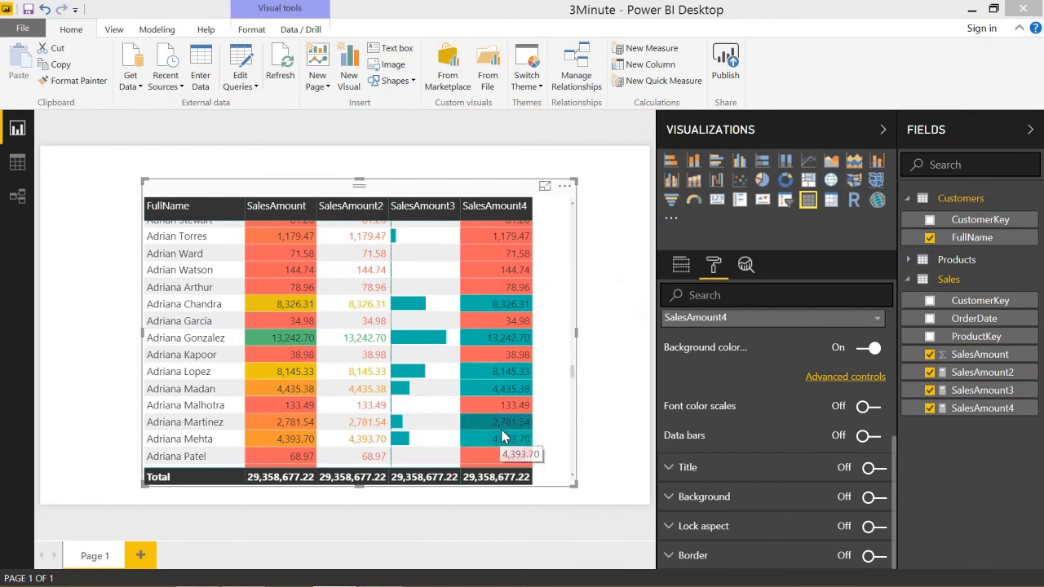
mouse_move(516, 427)
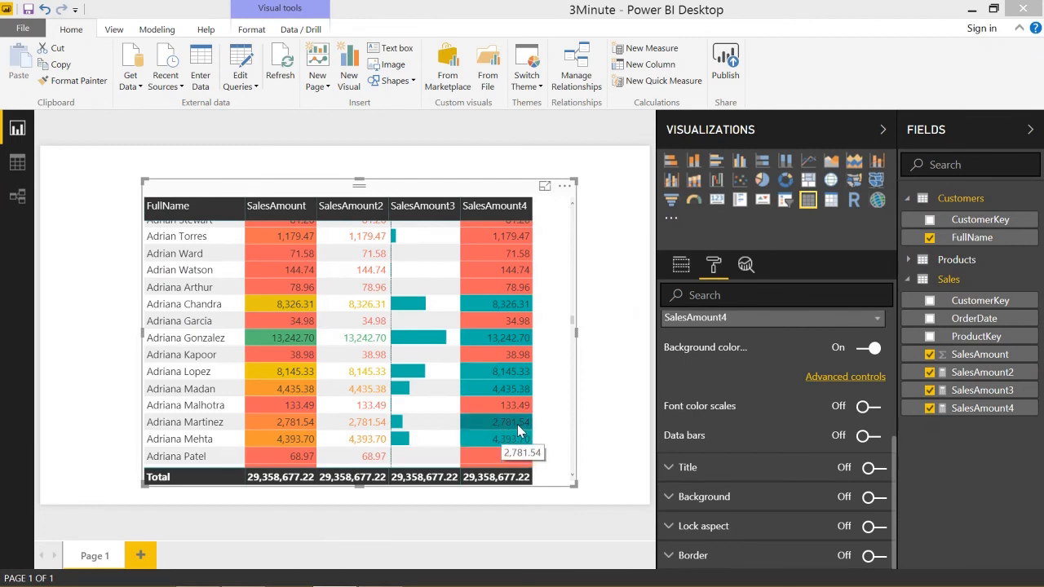
left_click(845, 375)
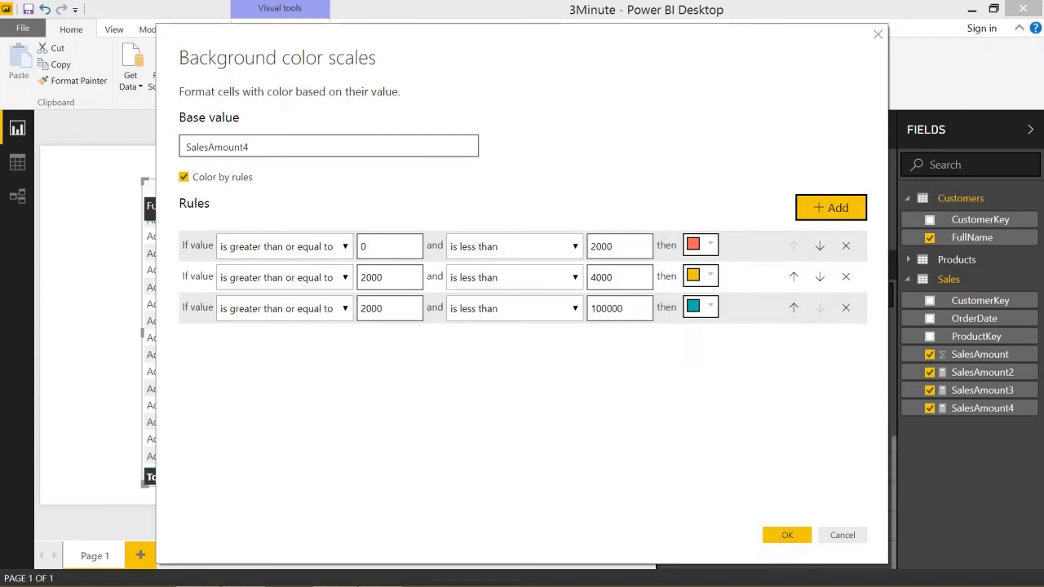
mouse_move(388, 309)
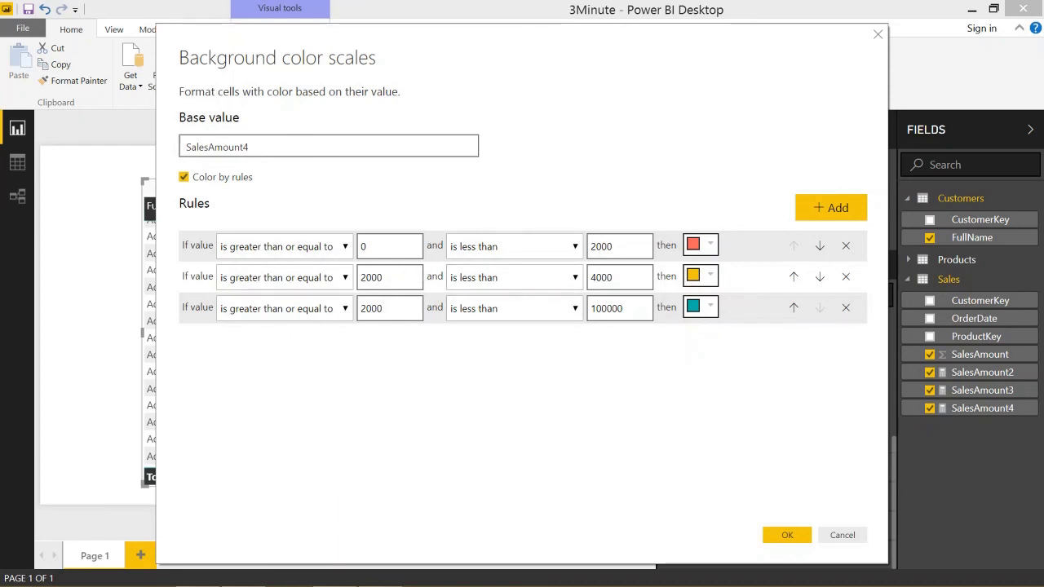
- Replace the teal rule's lower limit with 400 and apply the rules to the table
triple_click(388, 308)
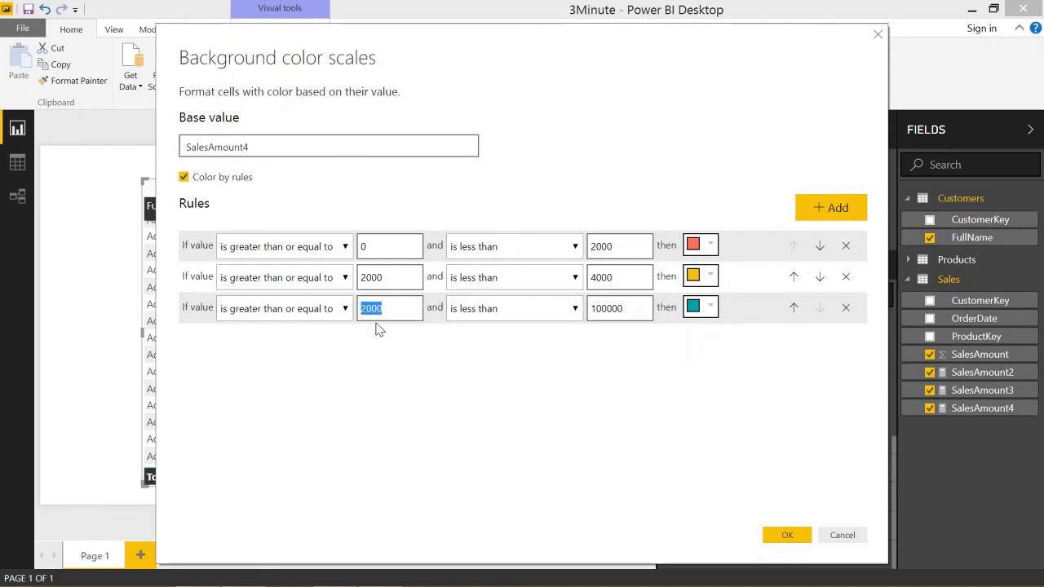
type("400")
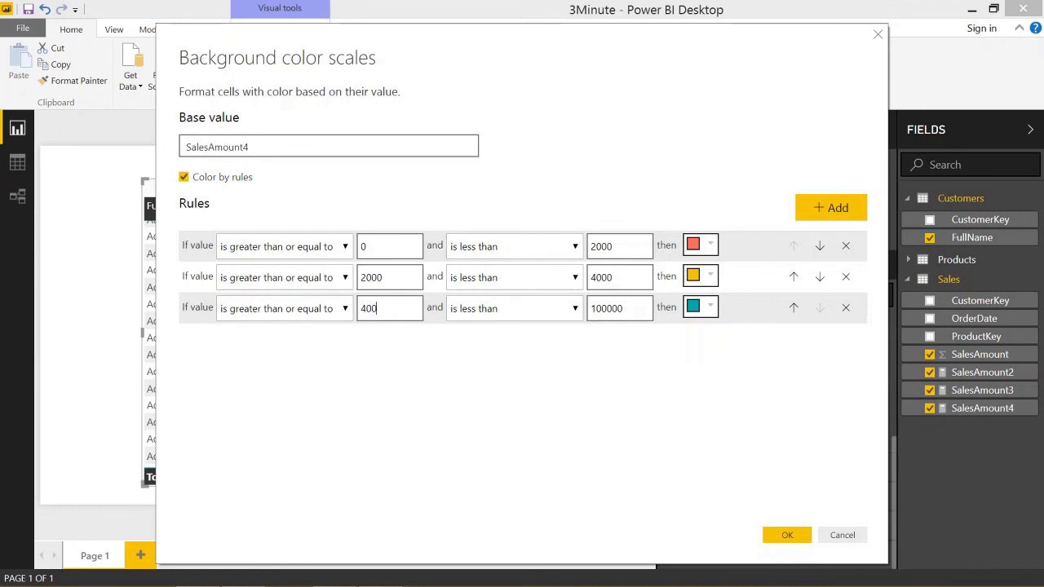
left_click(786, 535)
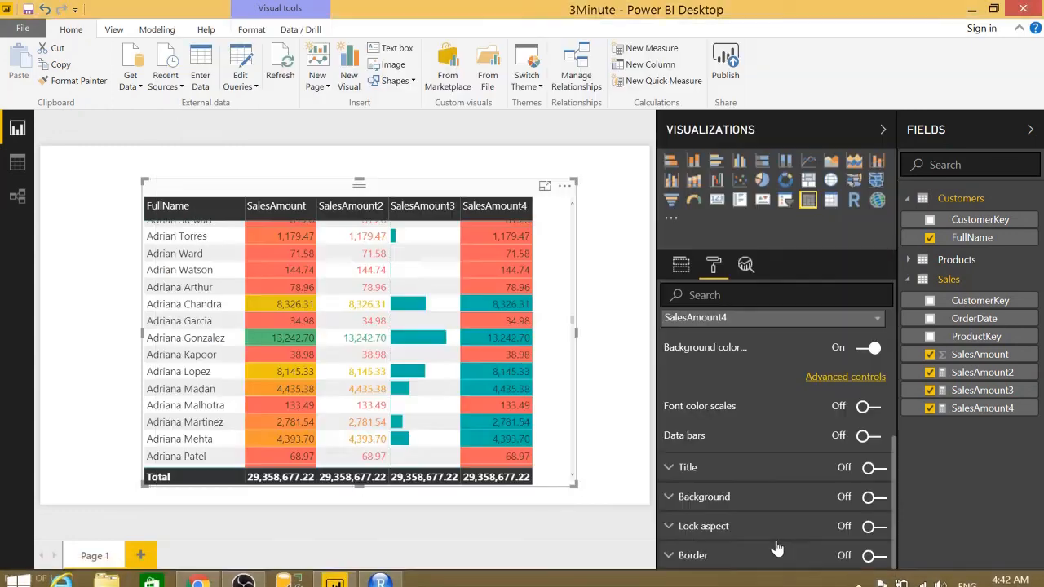